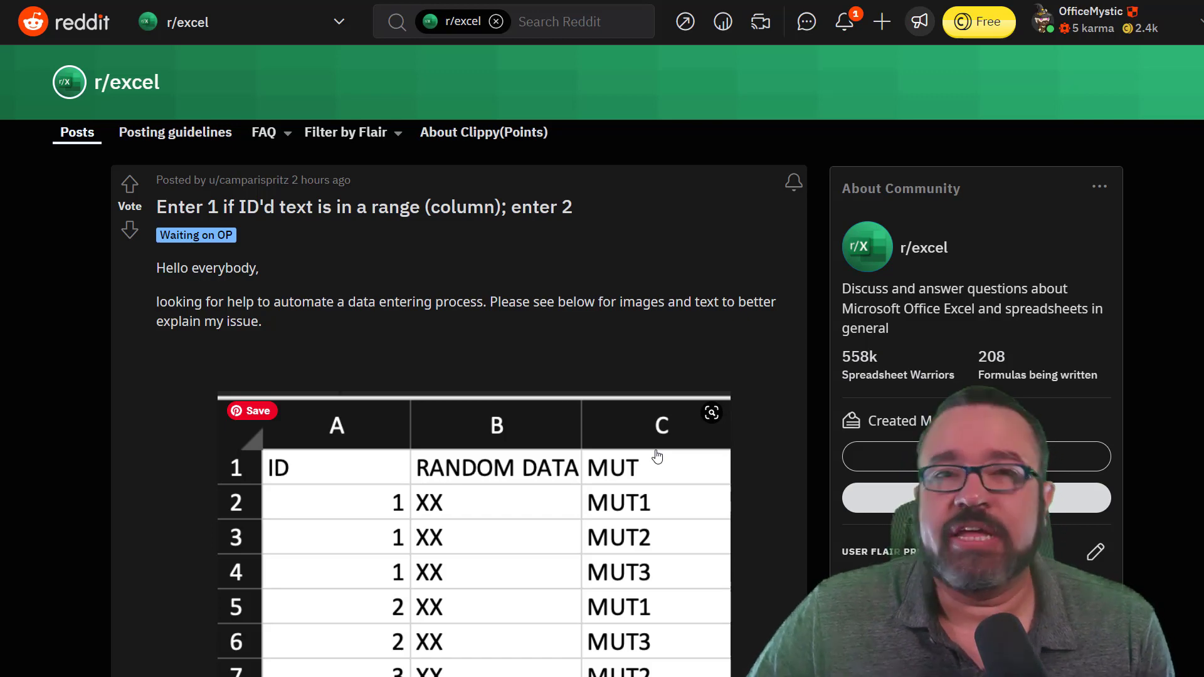
Scroll through the Reddit replies to the pivot-table suggestion and the poster's Excel for Mac v16 note.
scroll(down, 3)
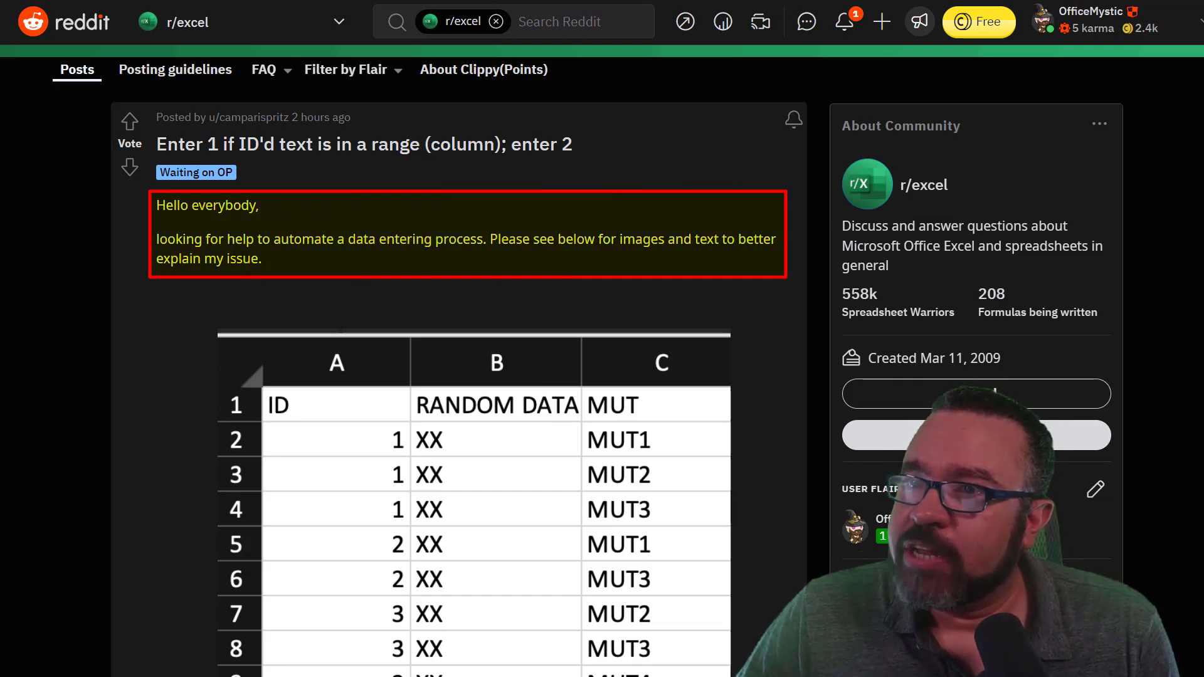
mouse_move(388, 281)
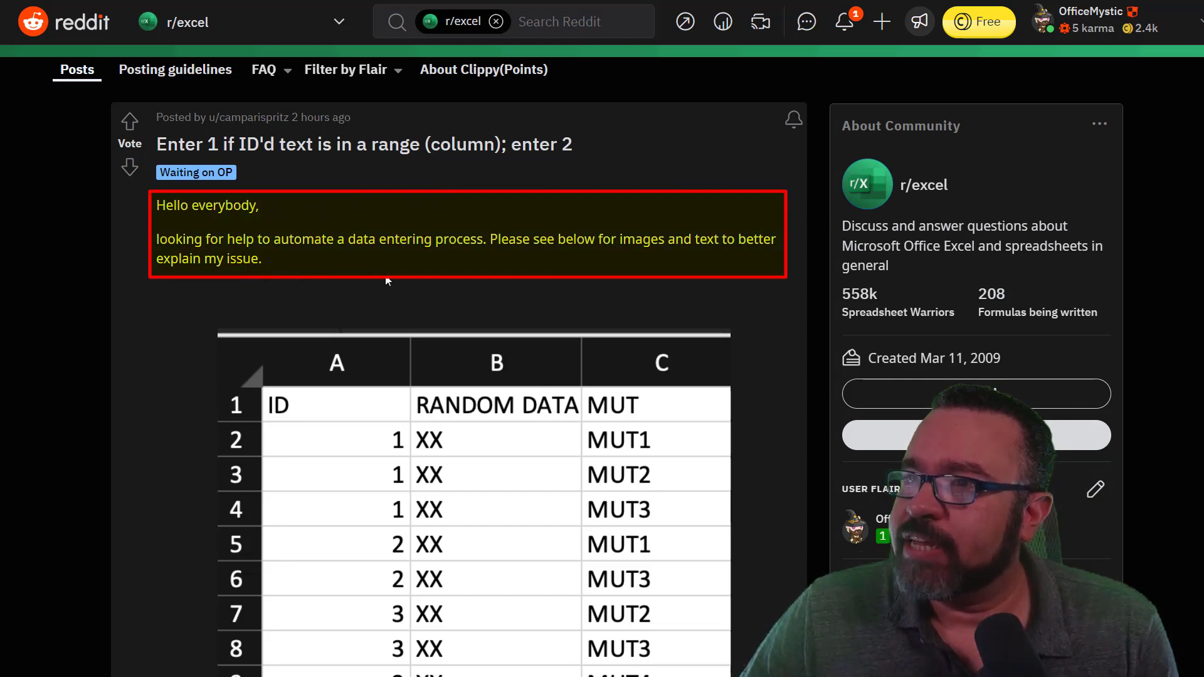
mouse_move(393, 283)
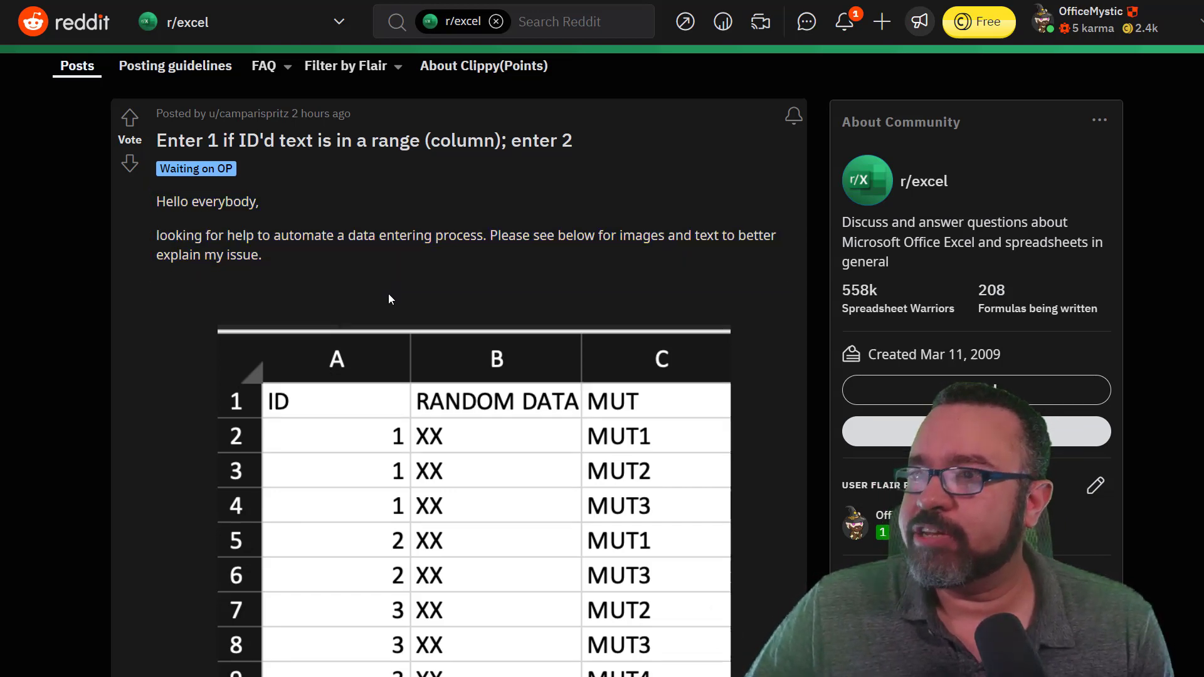
scroll(down, 3)
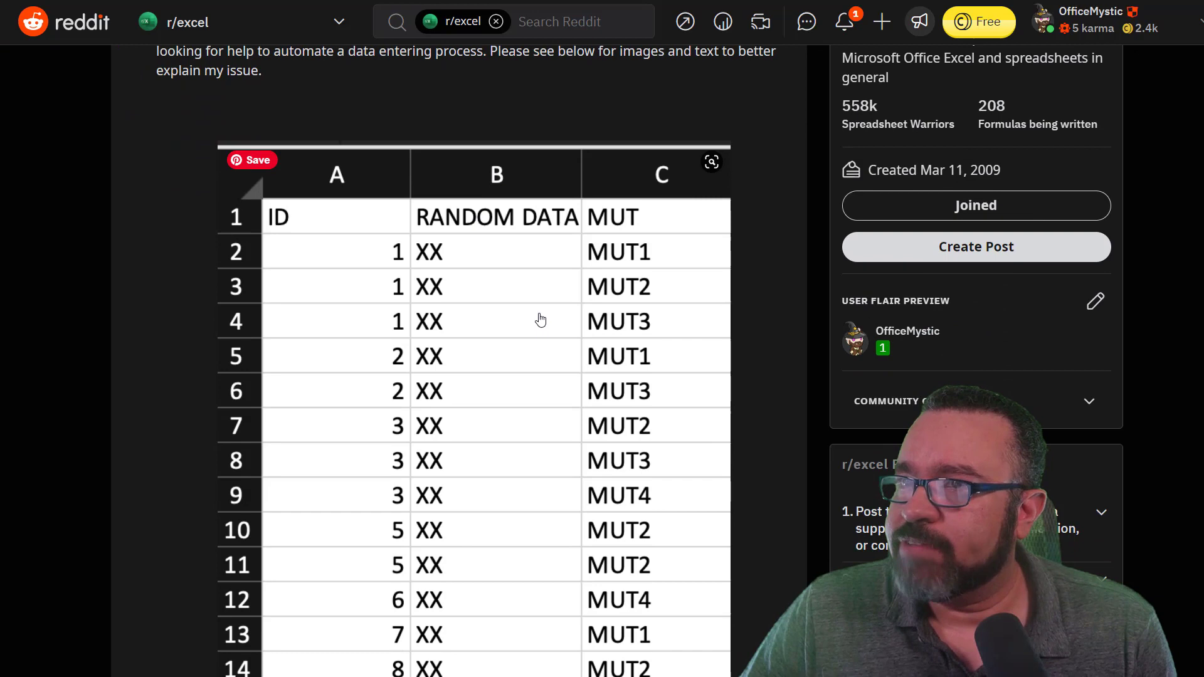
scroll(down, 3)
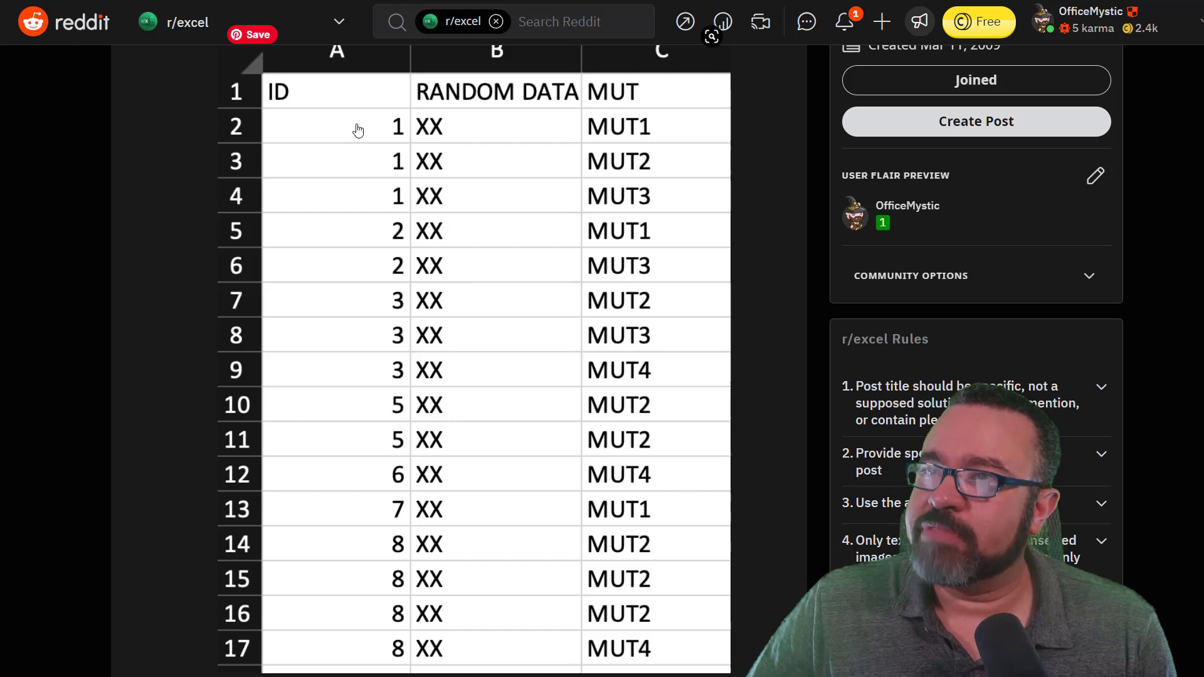
mouse_move(416, 545)
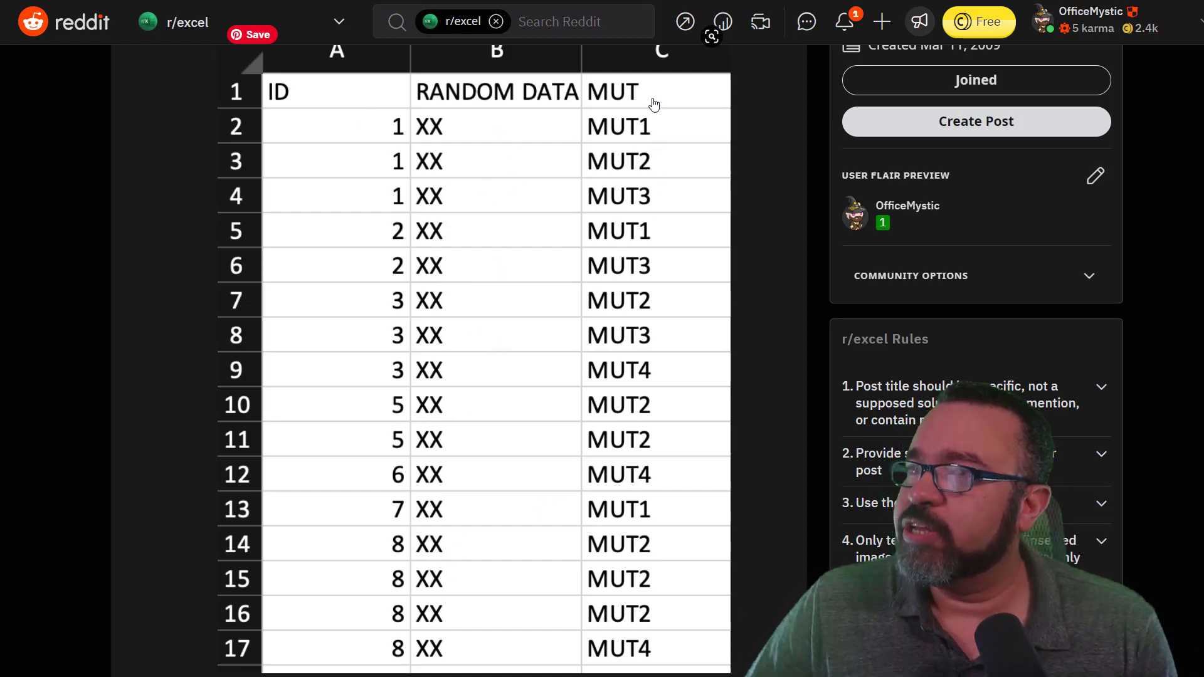
mouse_move(341, 123)
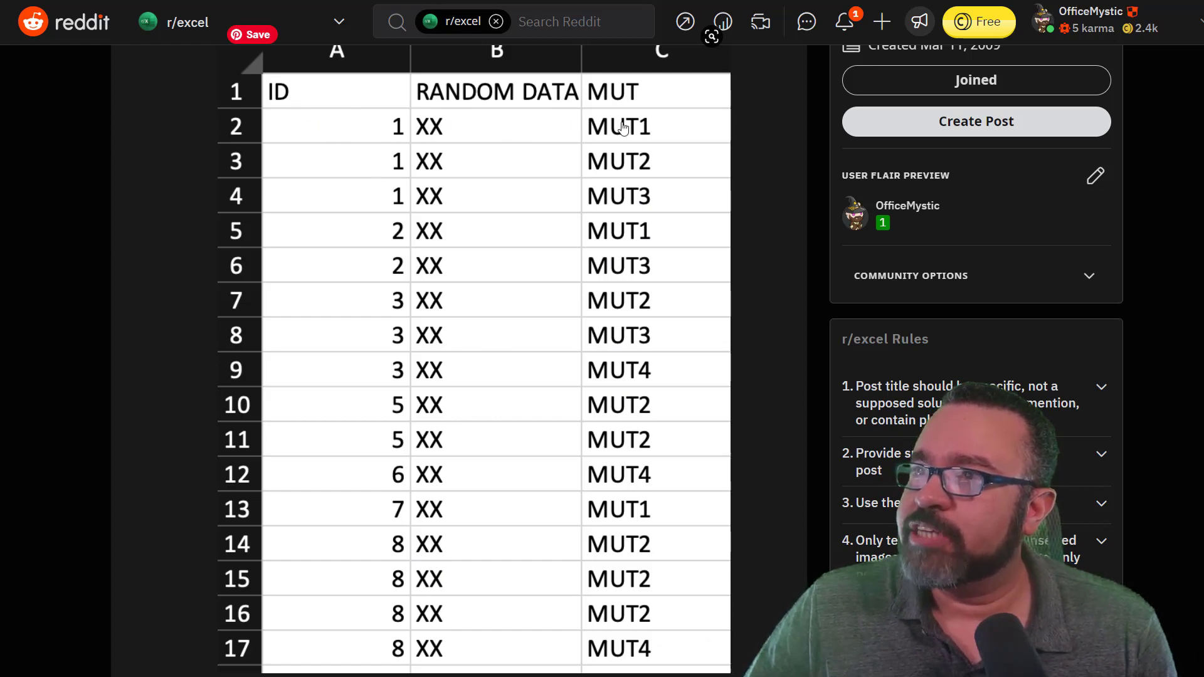
mouse_move(381, 238)
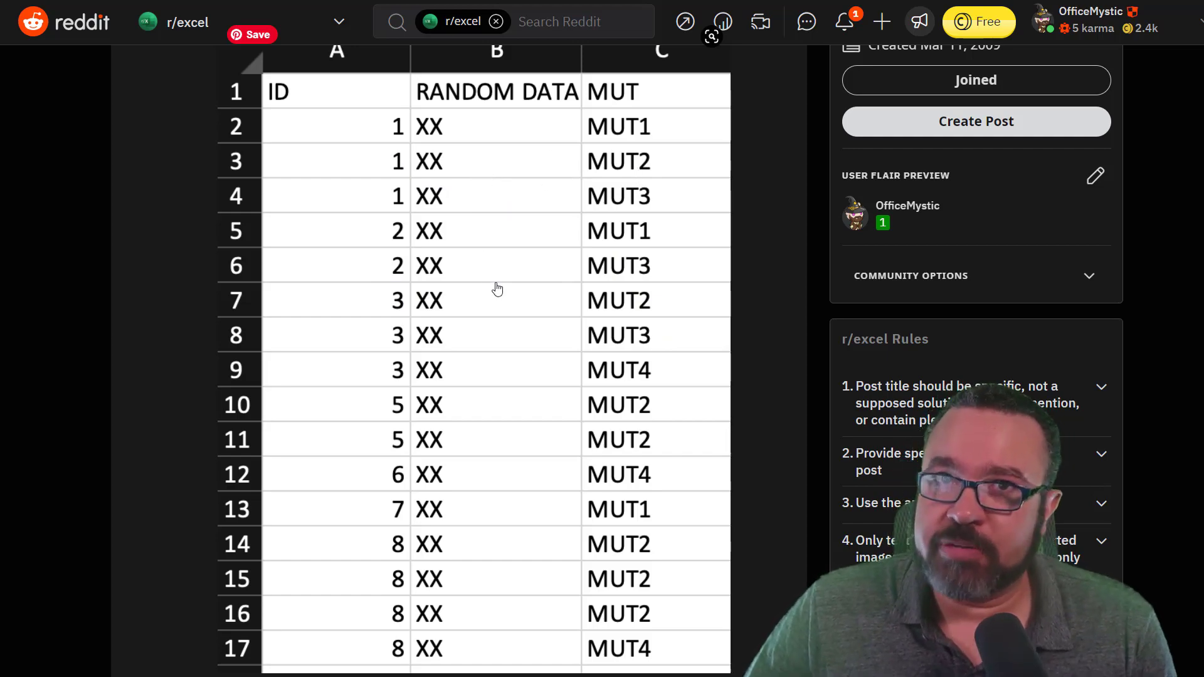
scroll(down, 3)
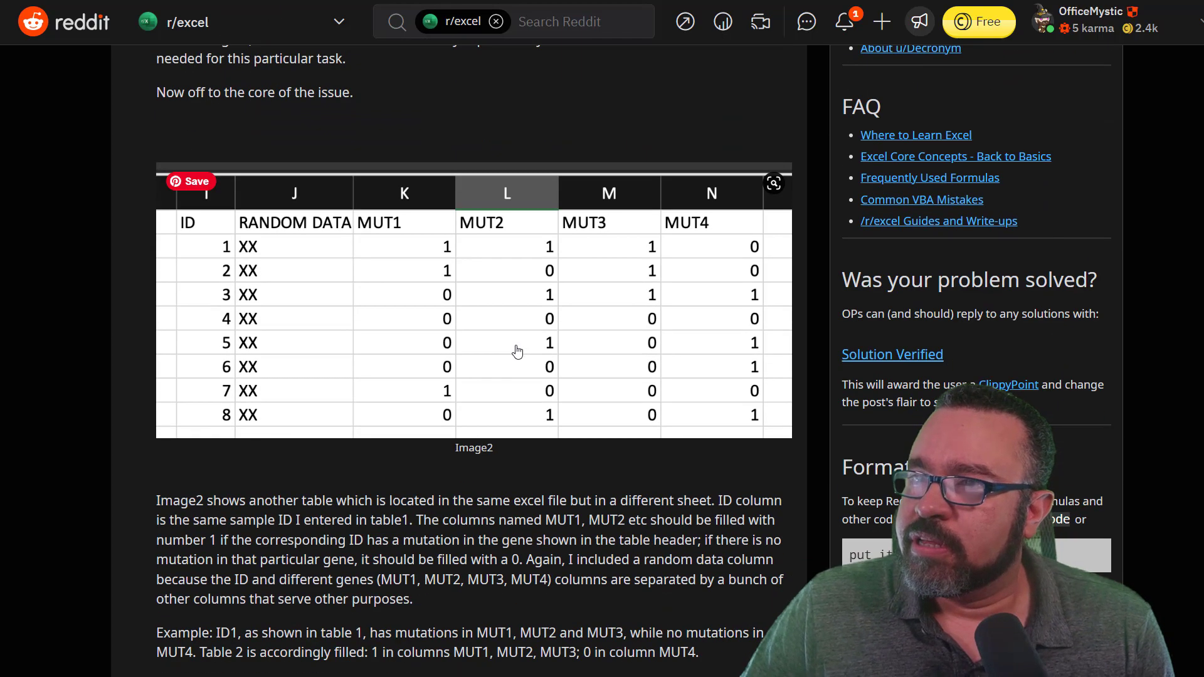
scroll(down, 3)
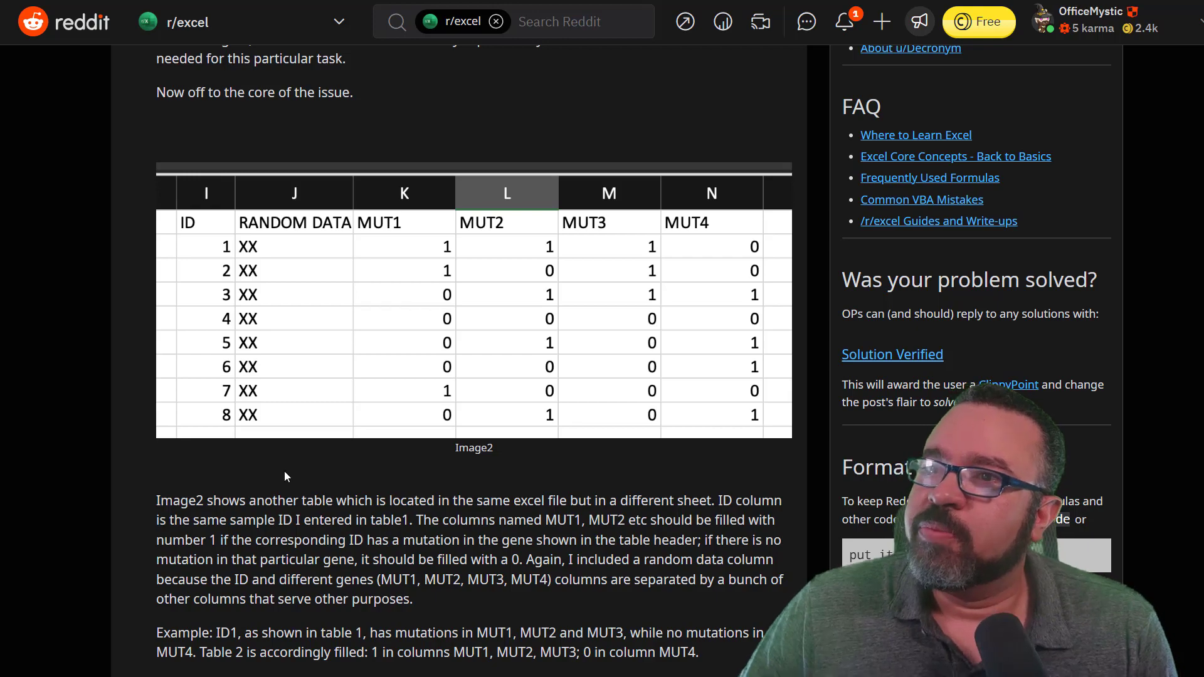
mouse_move(206, 273)
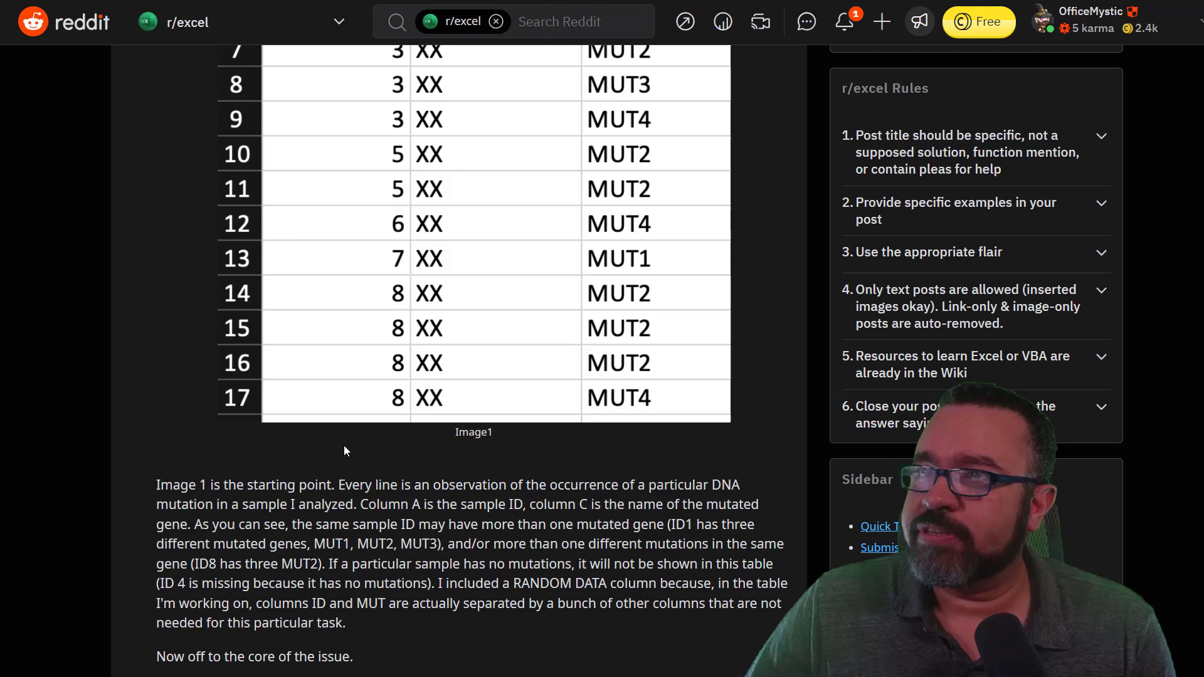
scroll(down, 3)
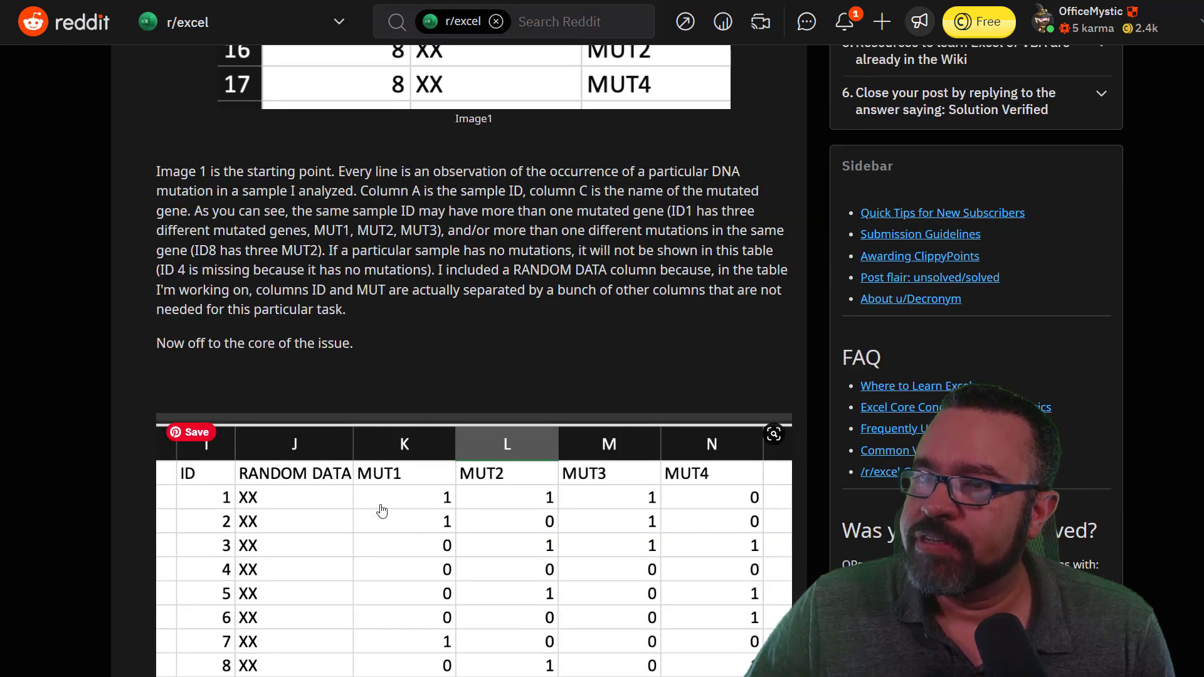
scroll(down, 3)
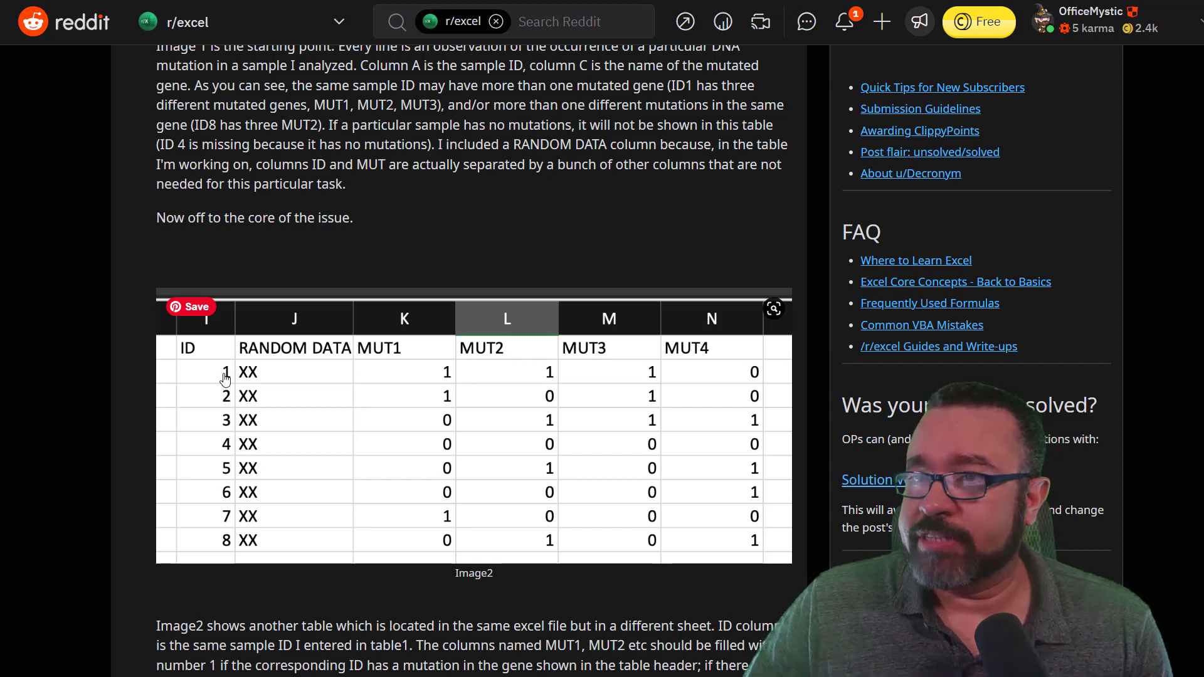
mouse_move(422, 383)
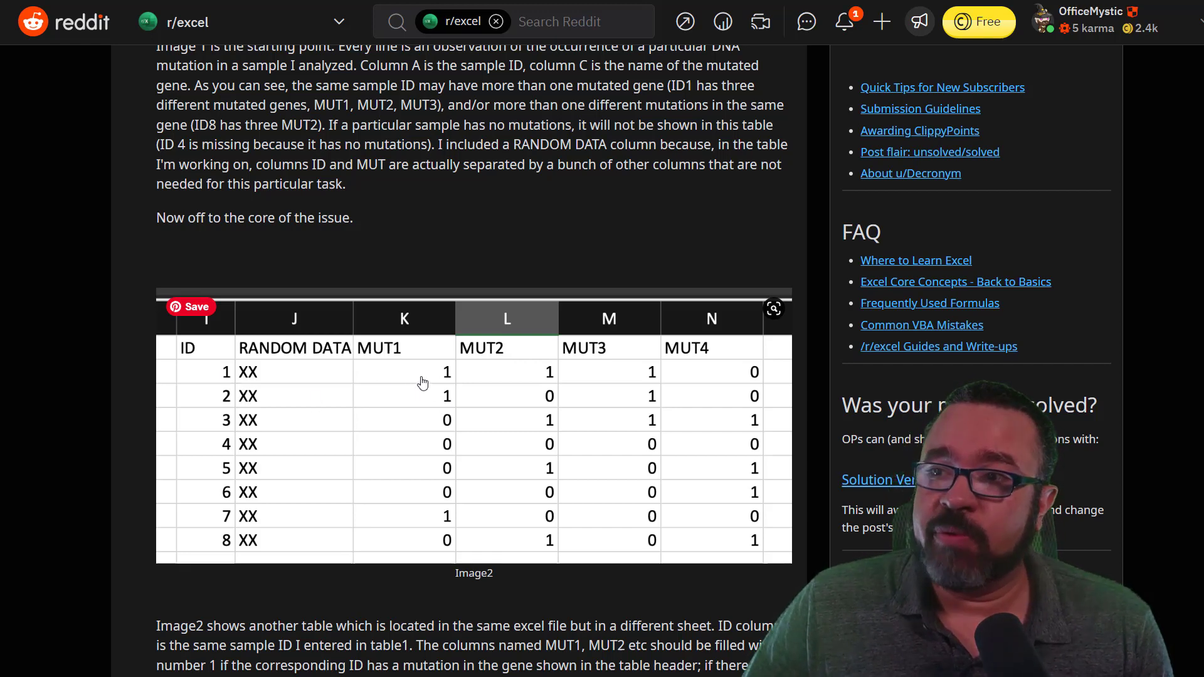
mouse_move(444, 378)
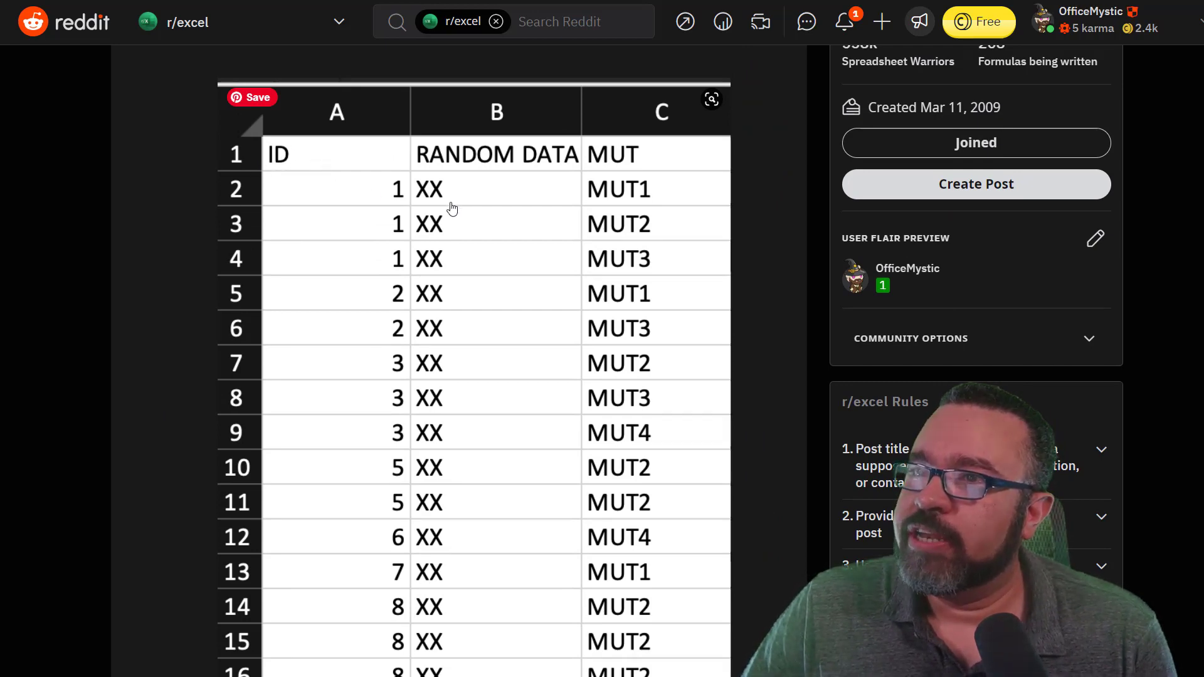
mouse_move(634, 279)
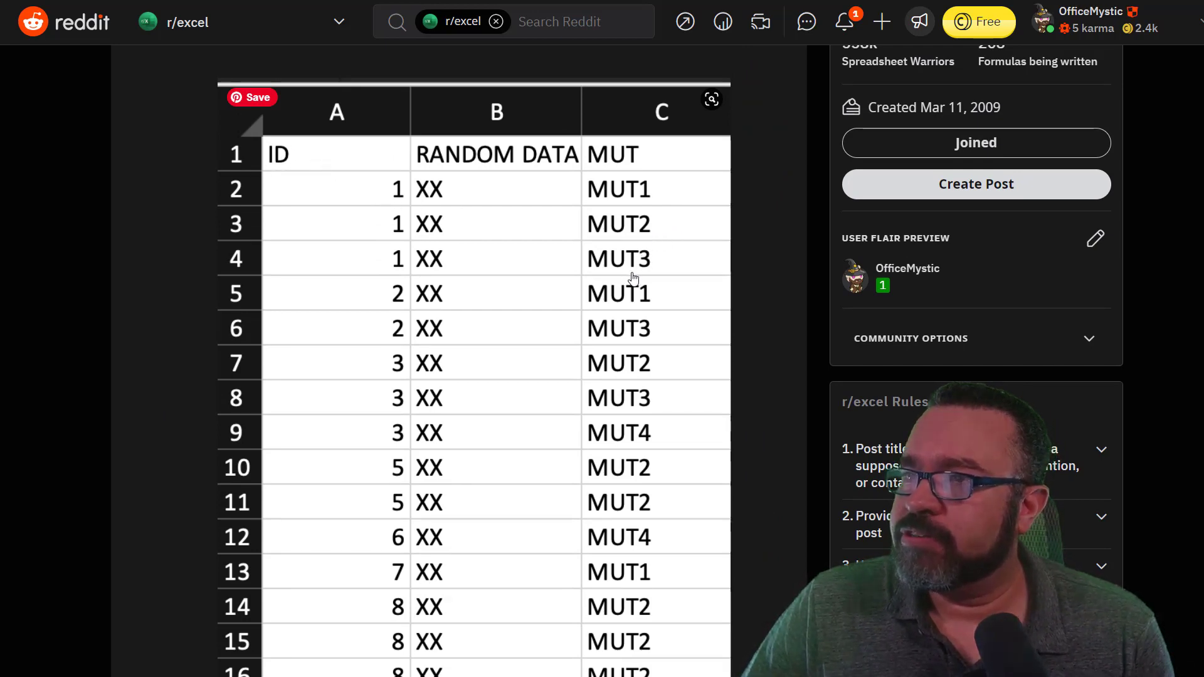
scroll(down, 3)
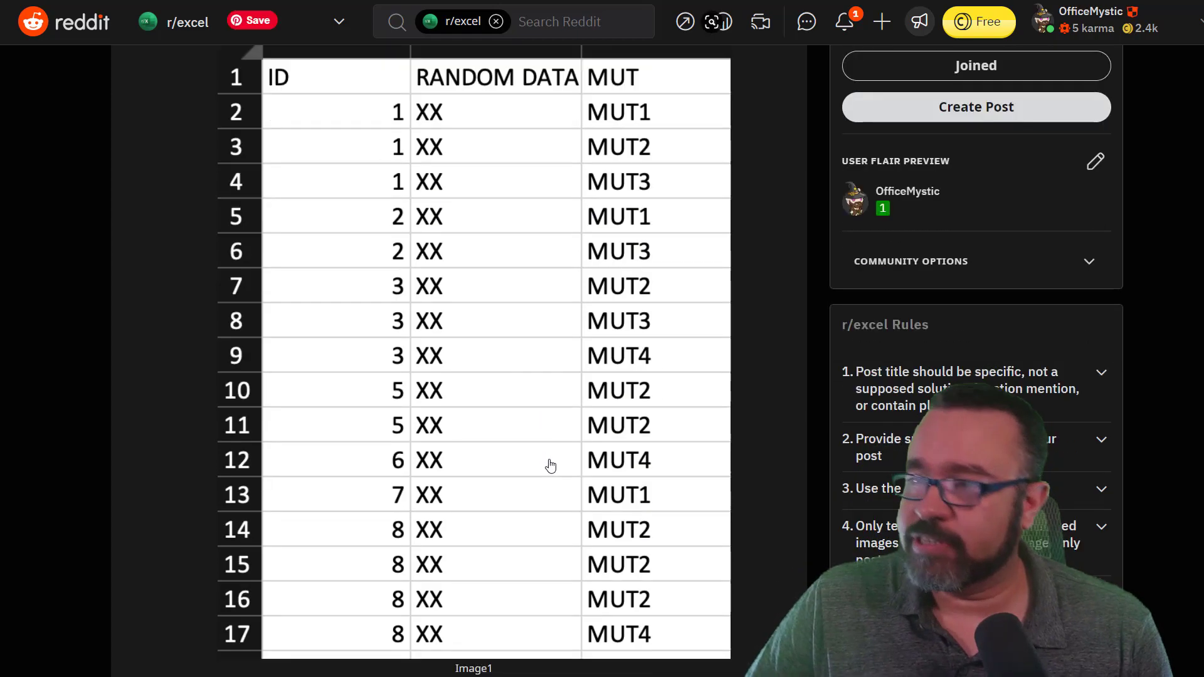
scroll(down, 3)
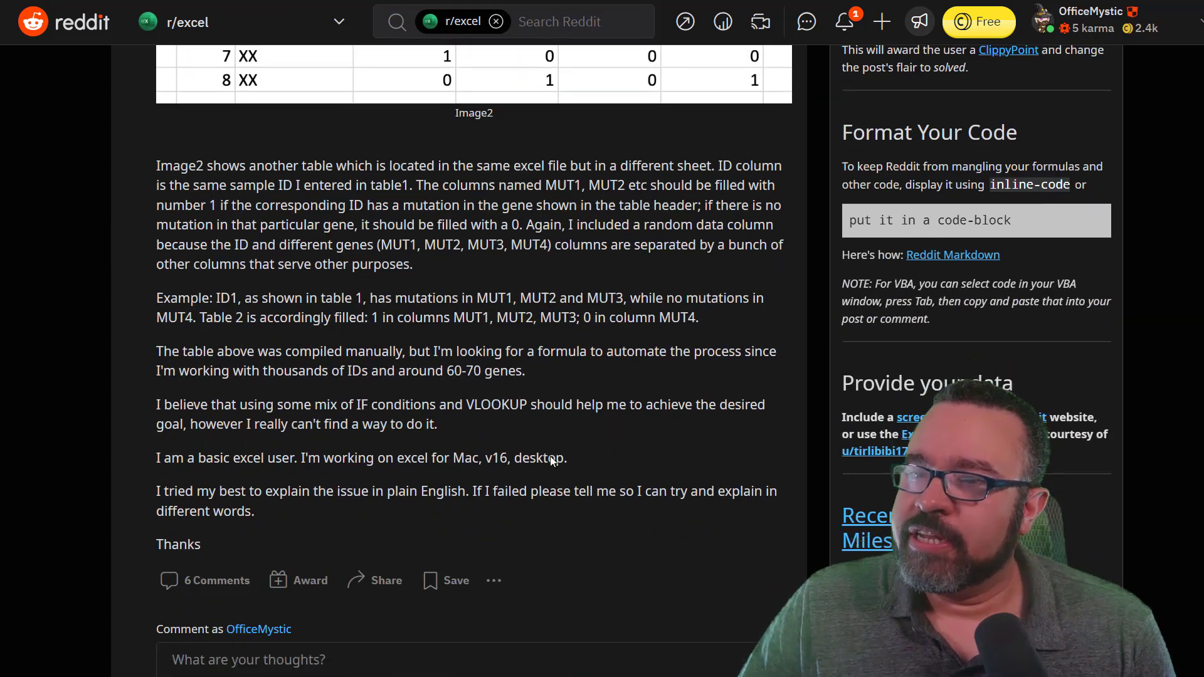
scroll(down, 3)
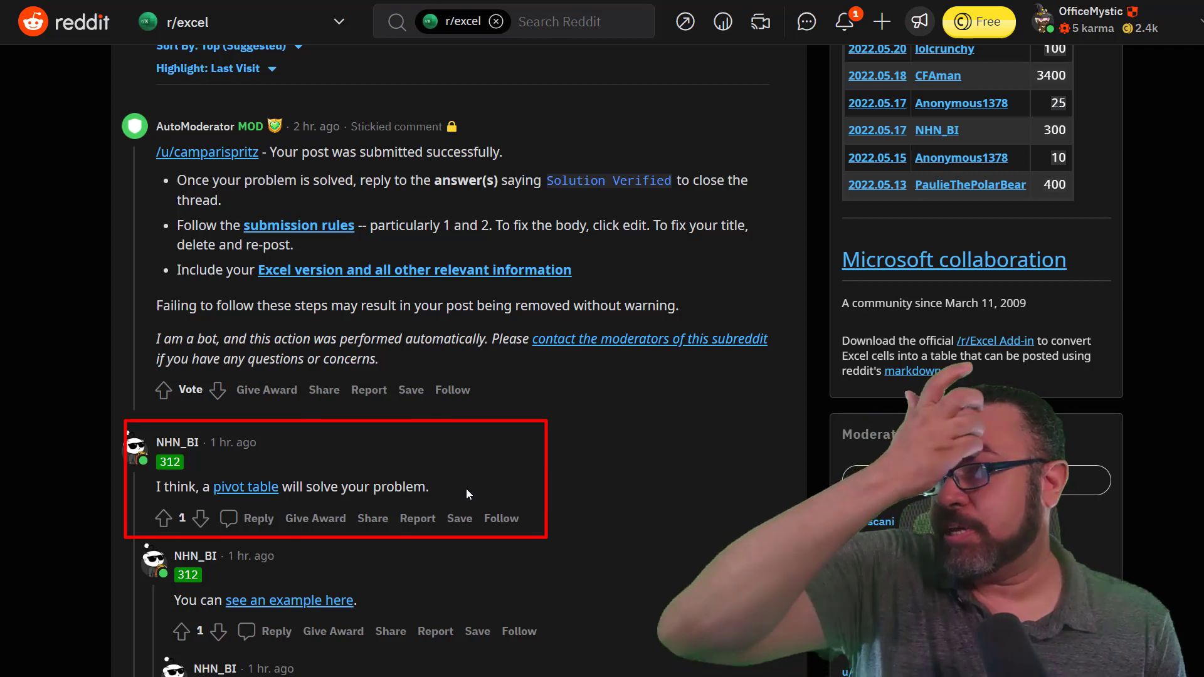
mouse_move(483, 473)
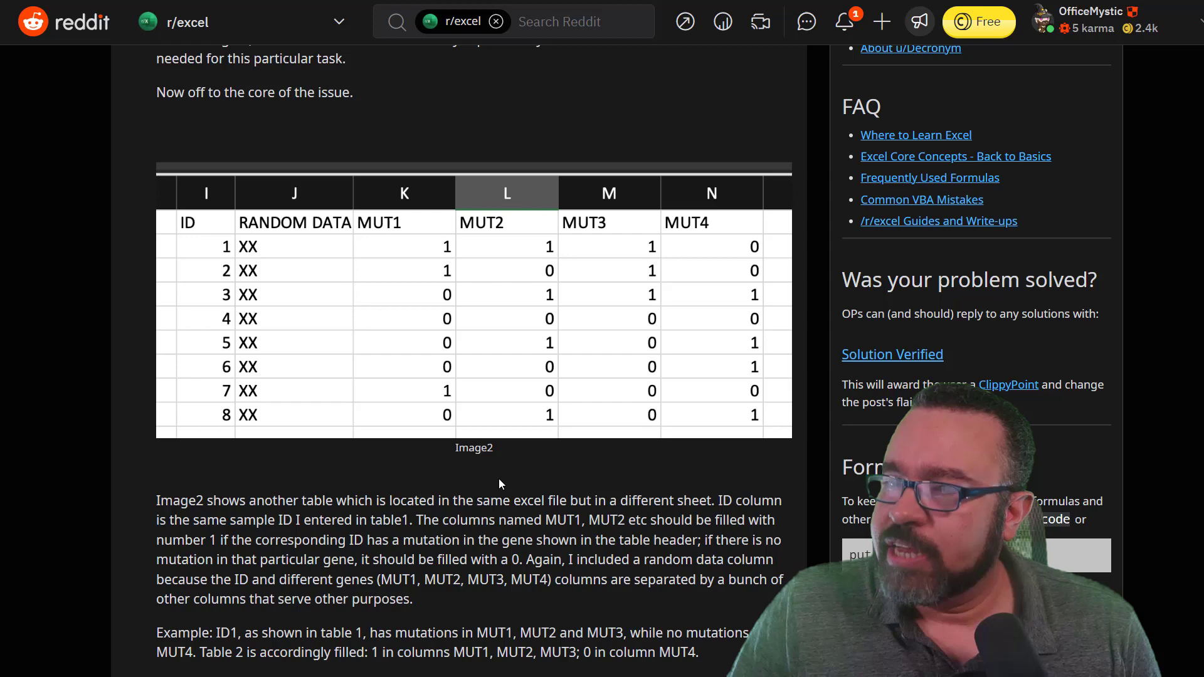
scroll(down, 3)
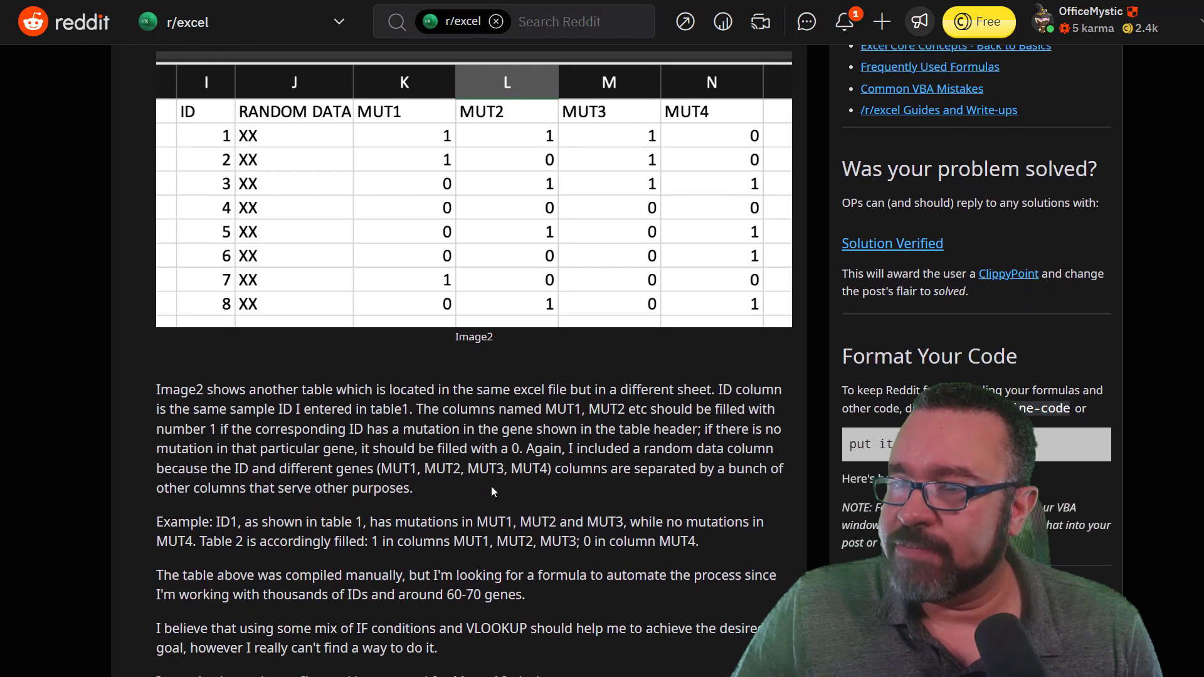
scroll(down, 3)
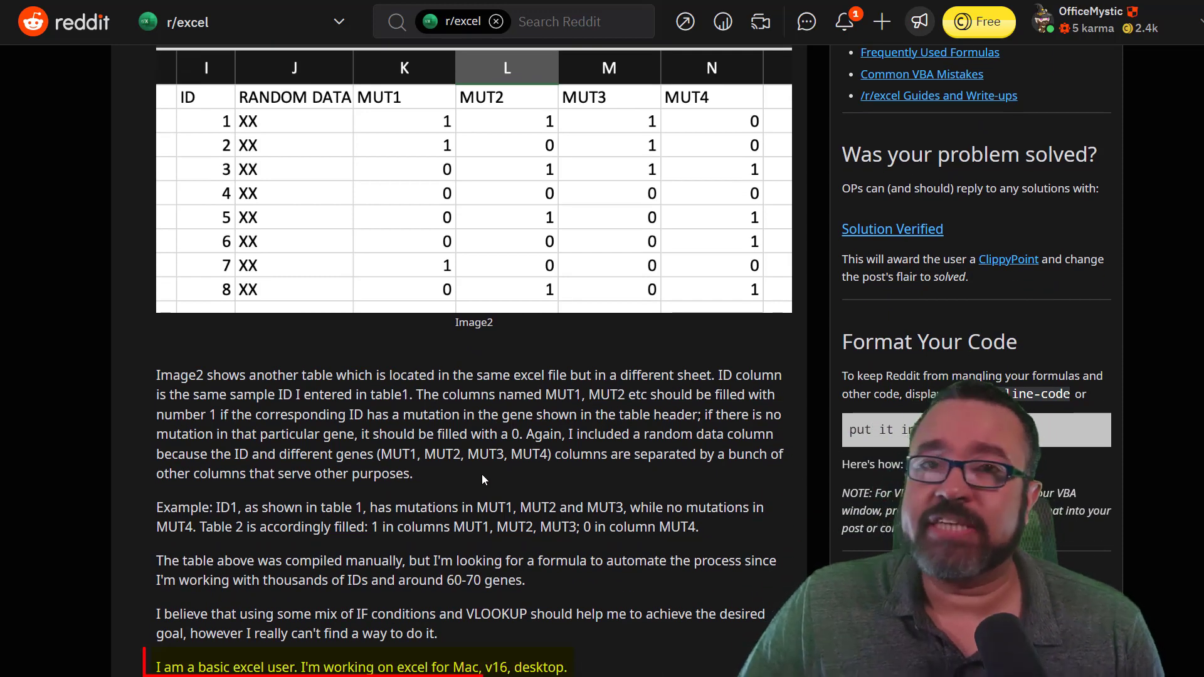
mouse_move(481, 466)
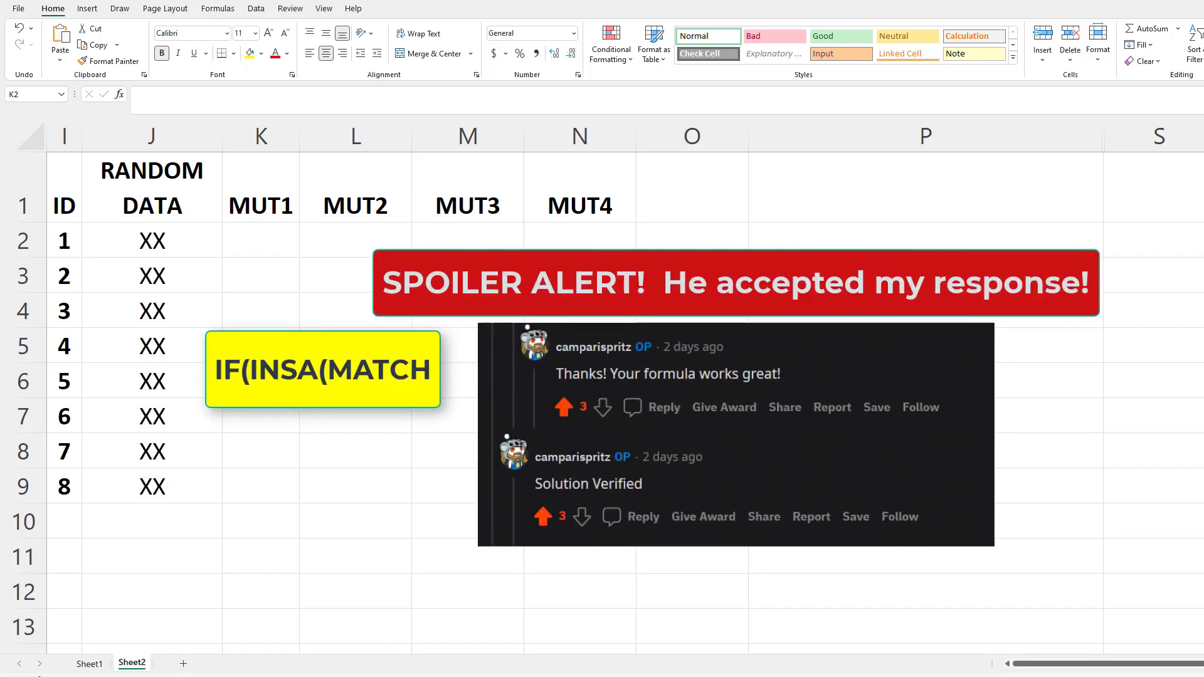
Select cell K2 under the MUT1 heading on Sheet2 to begin a formula.
click(261, 240)
text(=)
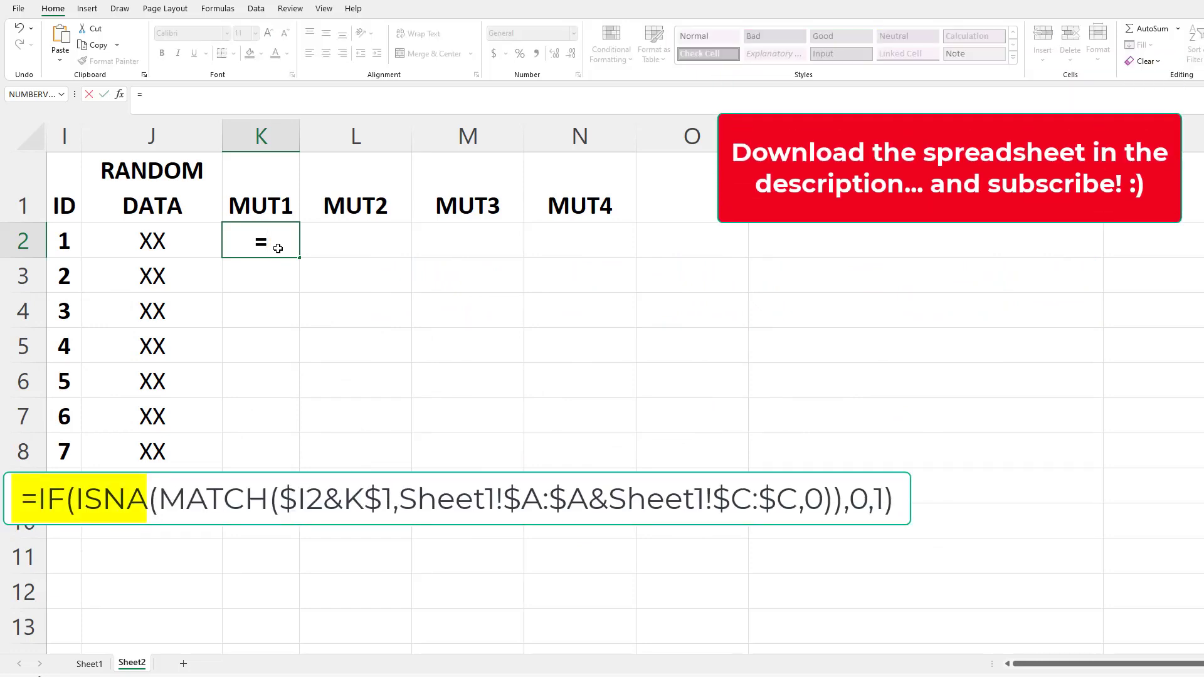
Build =IF(ISNA(MATCH($I2&K$1 in K2 and dismiss the missing-parenthesis warning.
text(IF(isna)
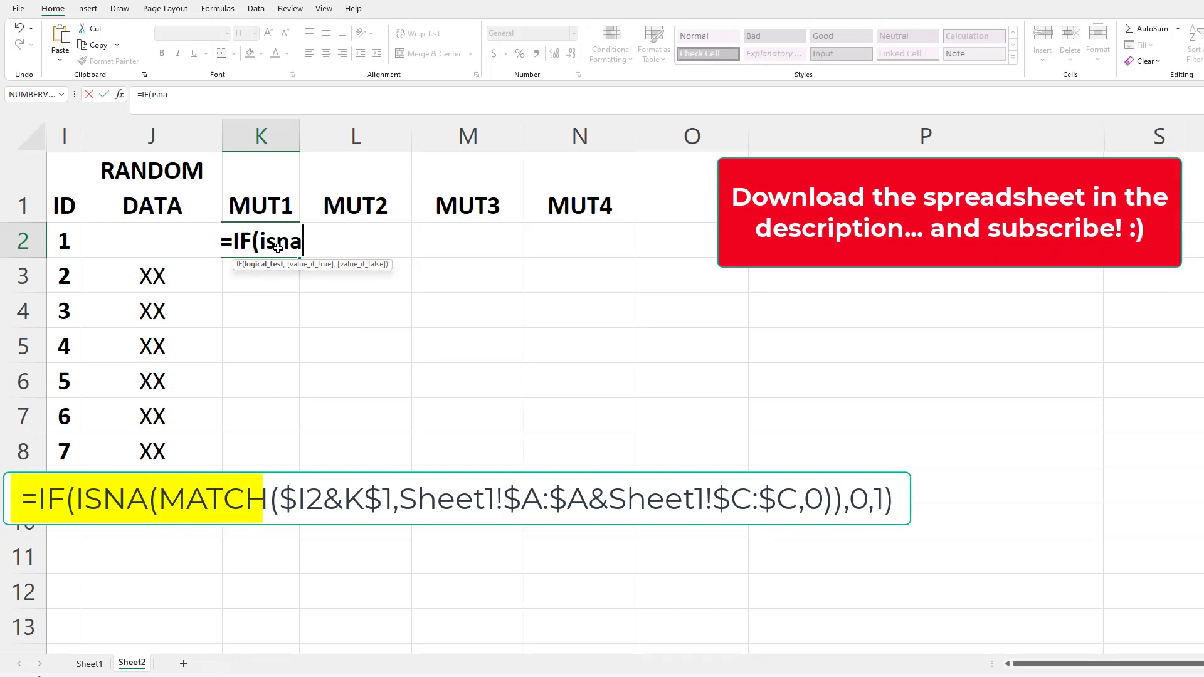
text(()
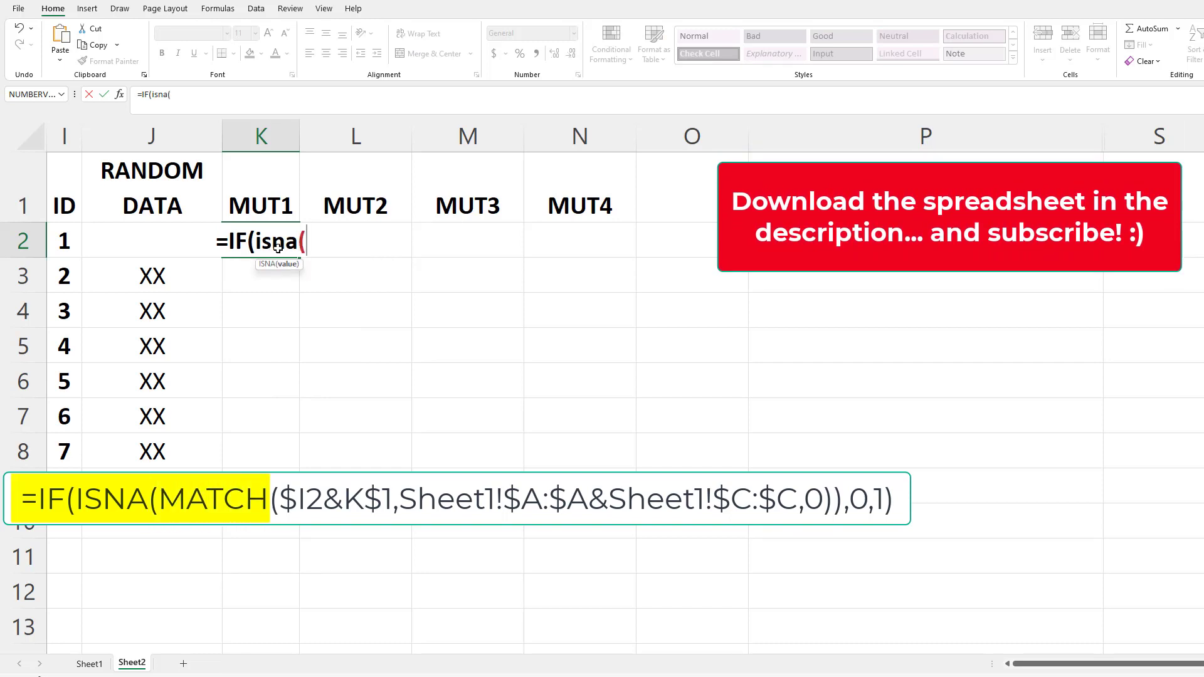
text(MATCH()
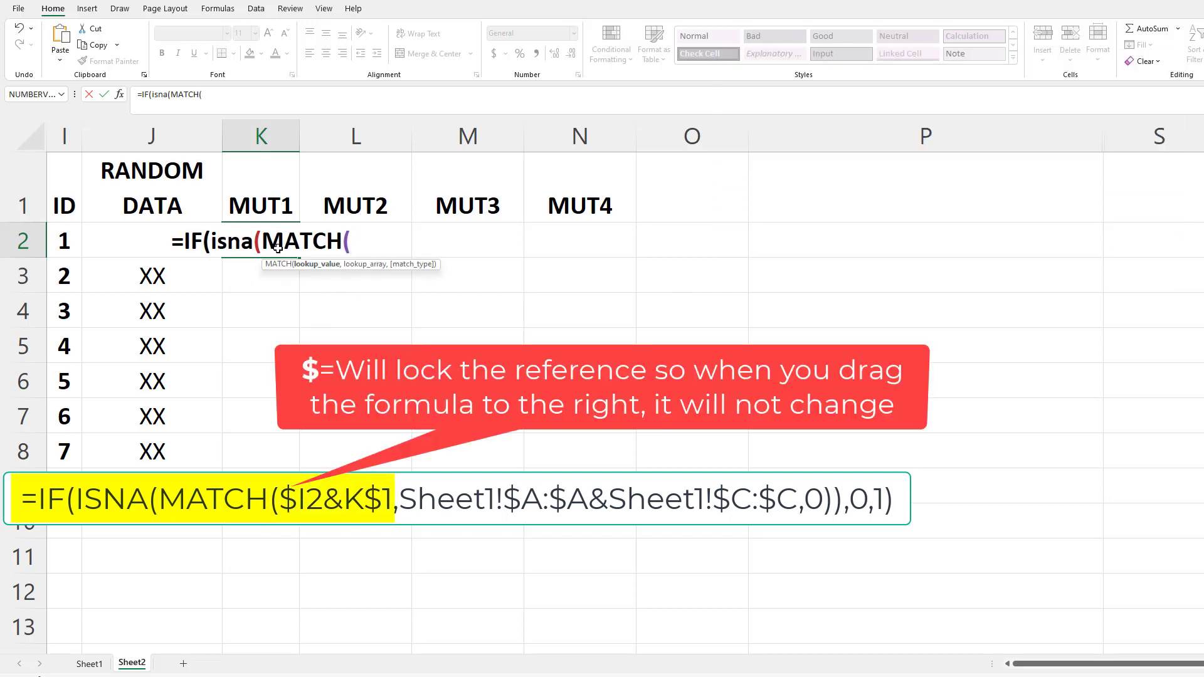
text($I)
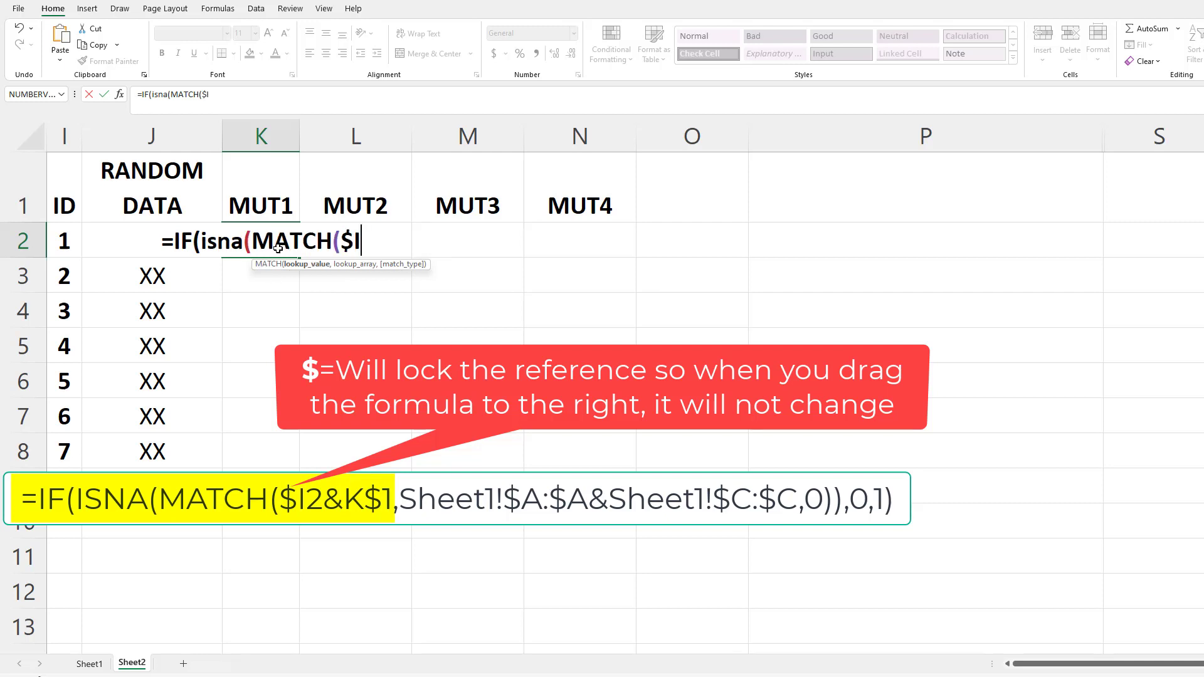
text(2)
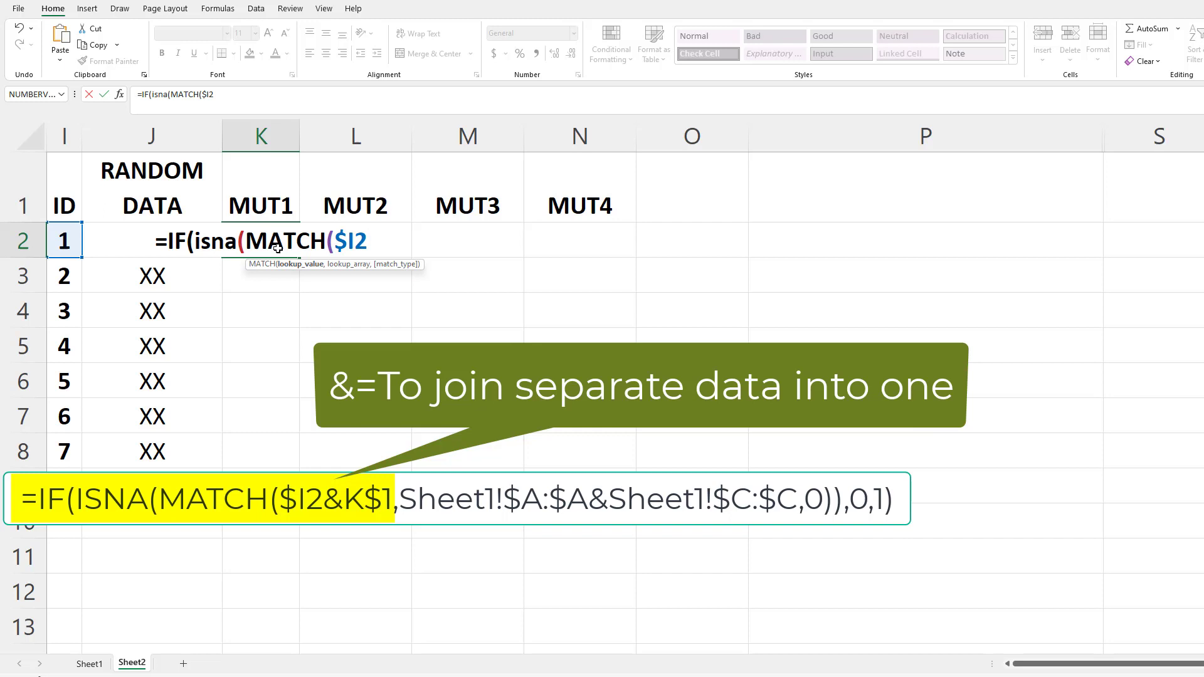
text(&)
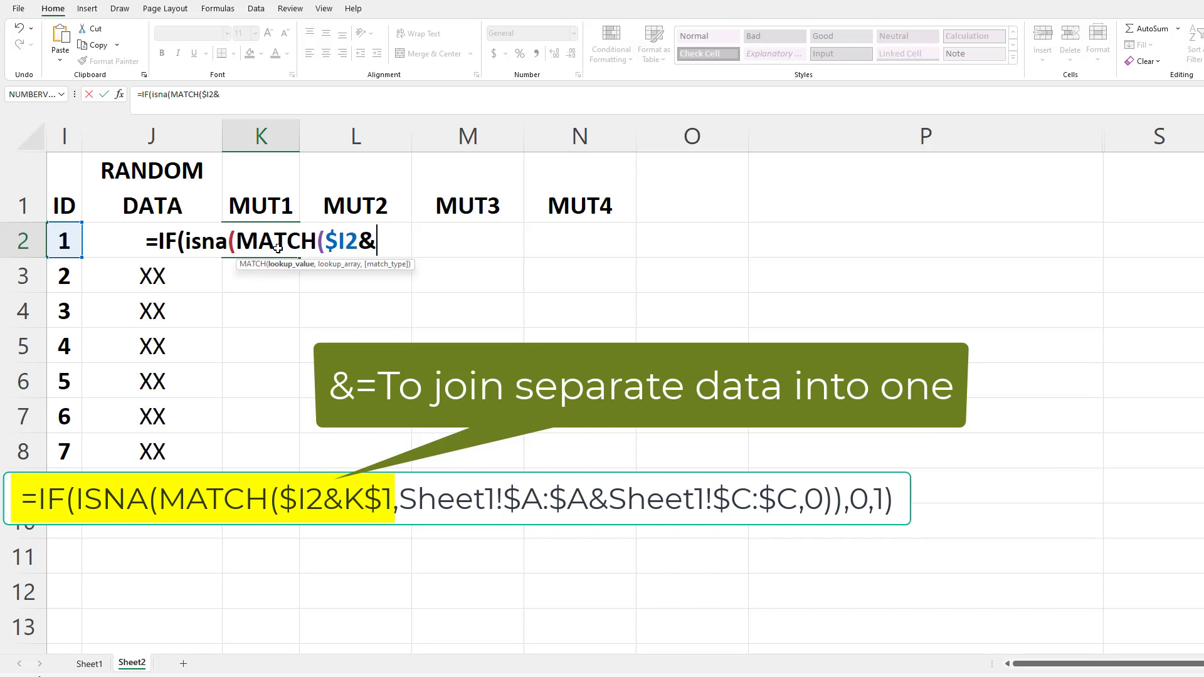
text(K)
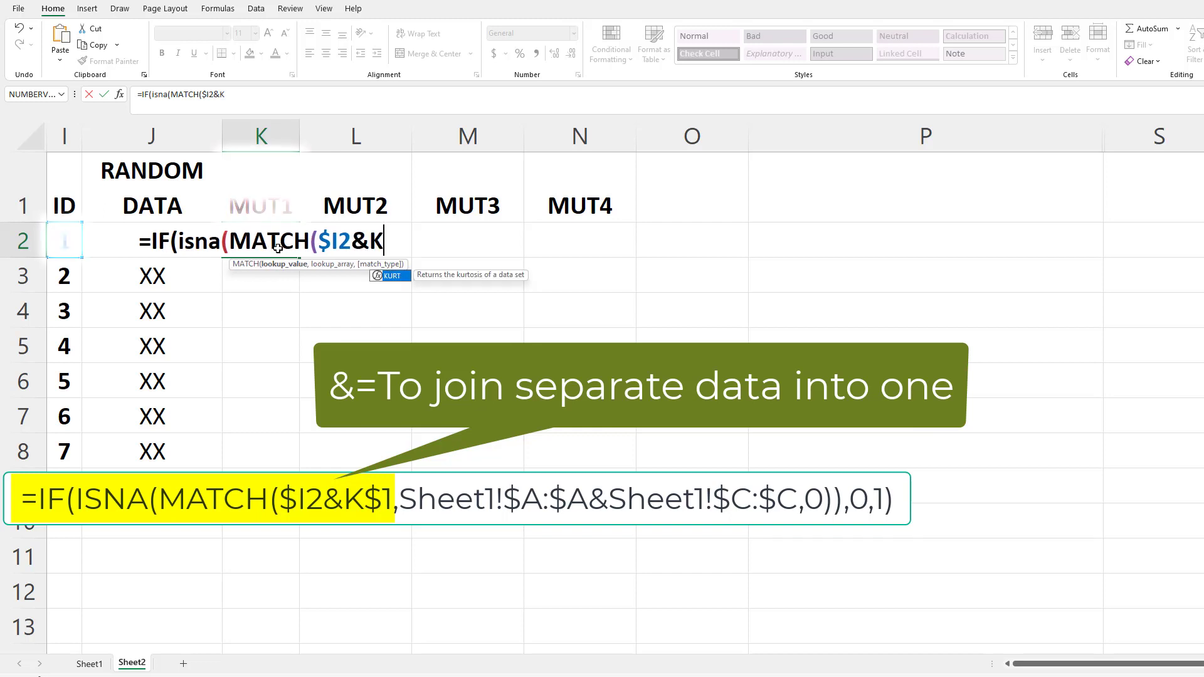
text(1)
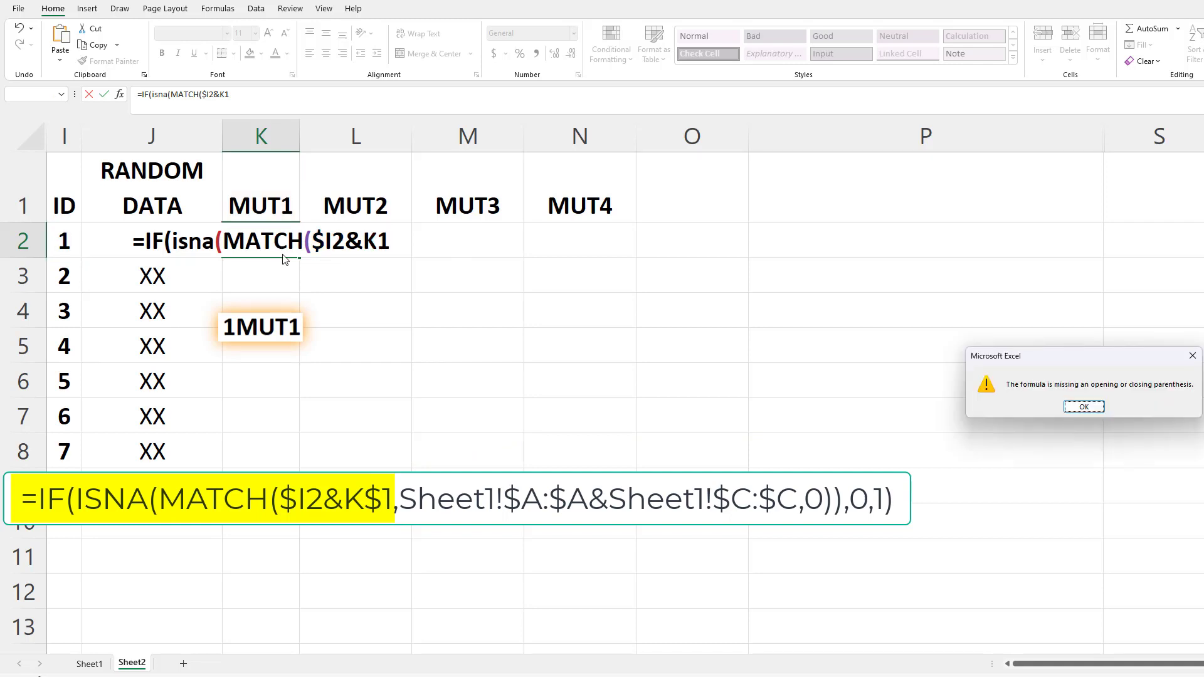
click(1084, 406)
text($)
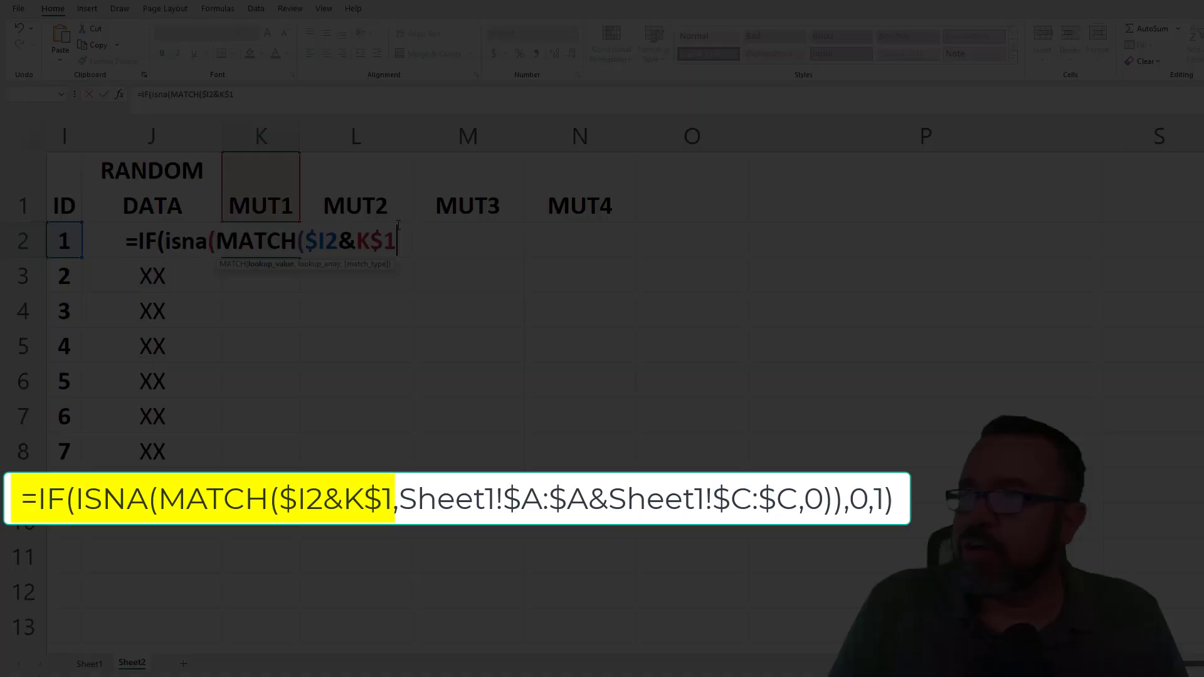
Set MATCH's lookup array to Sheet1!A:A&Sheet1!C:C with exact match, closing MATCH and ISNA.
text(,)
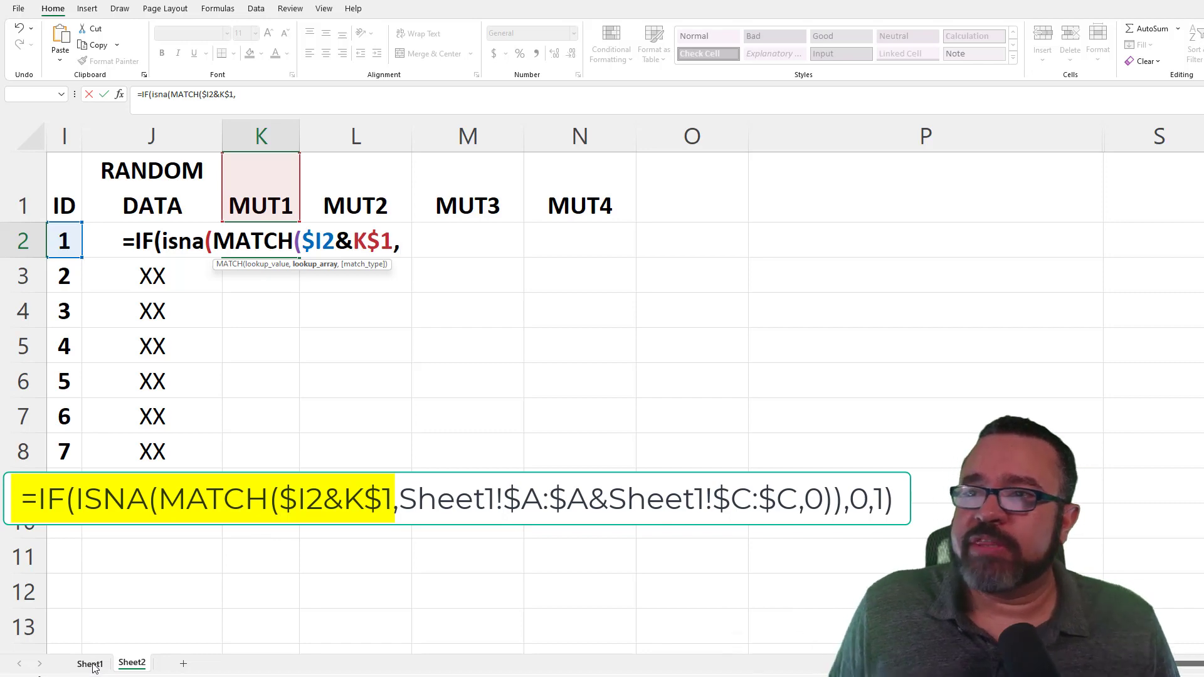
click(88, 663)
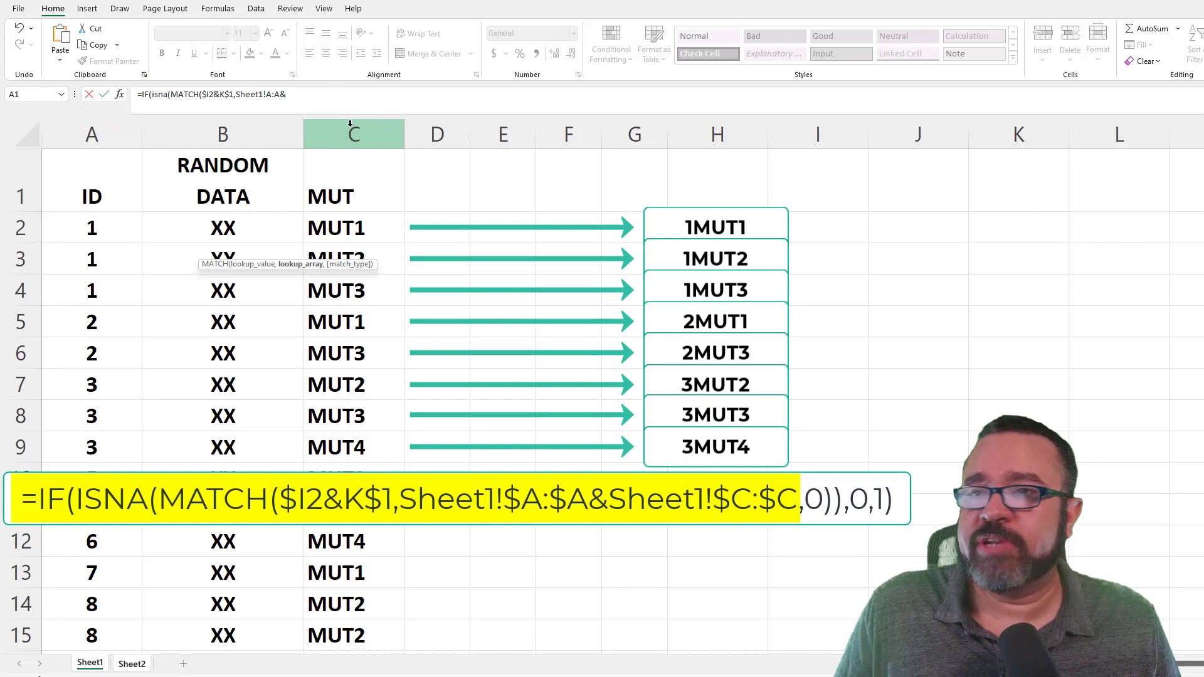
click(353, 133)
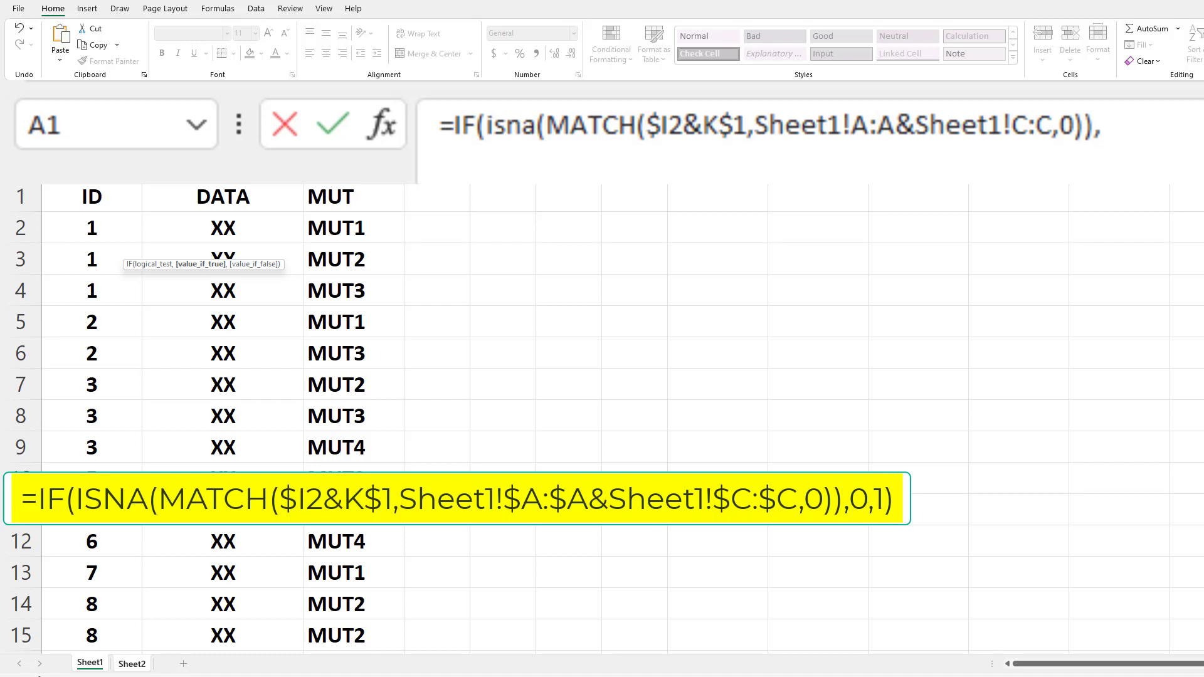
Complete the IF with ,0,1) and commit it, so K2 returns 1 for ID 1.
text(0,)
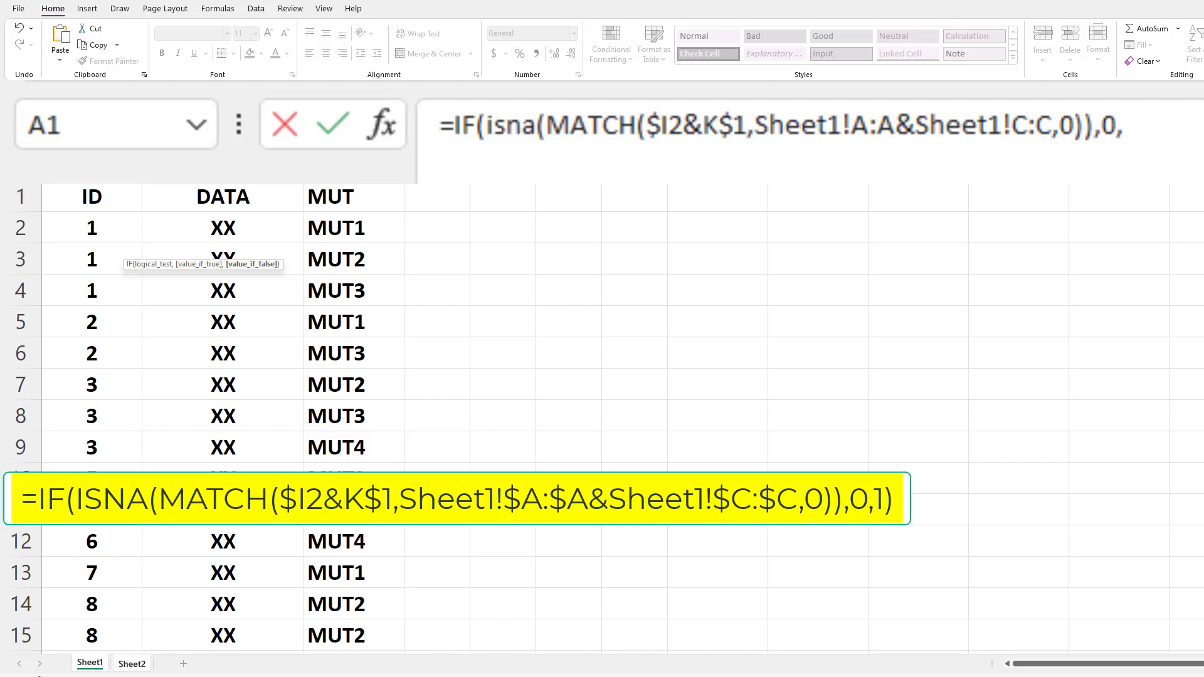
text(1))
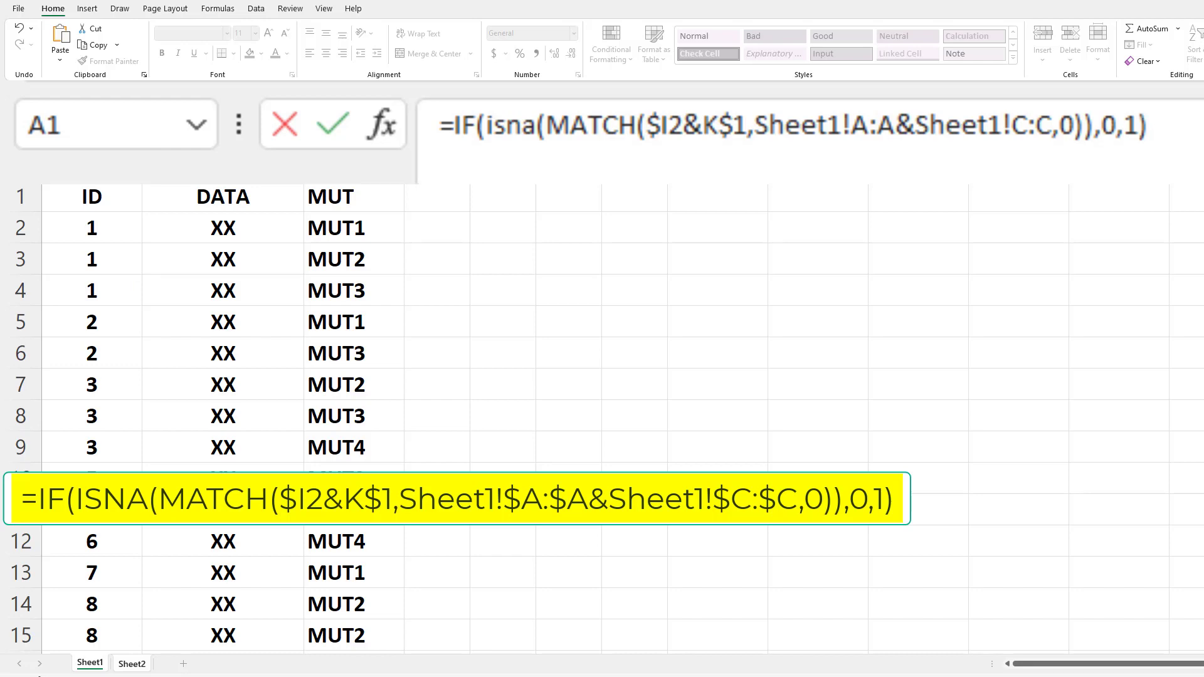
click(131, 664)
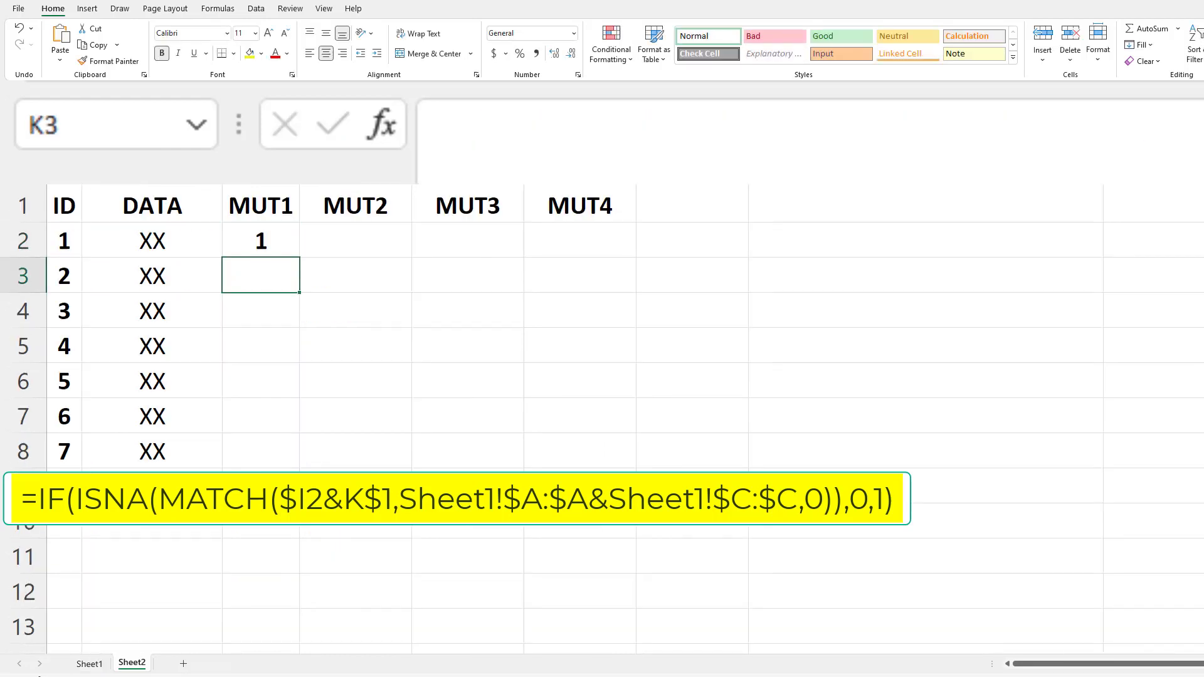
Edit K2 to lock the Sheet1 column references with $ and confirm the formula.
click(261, 240)
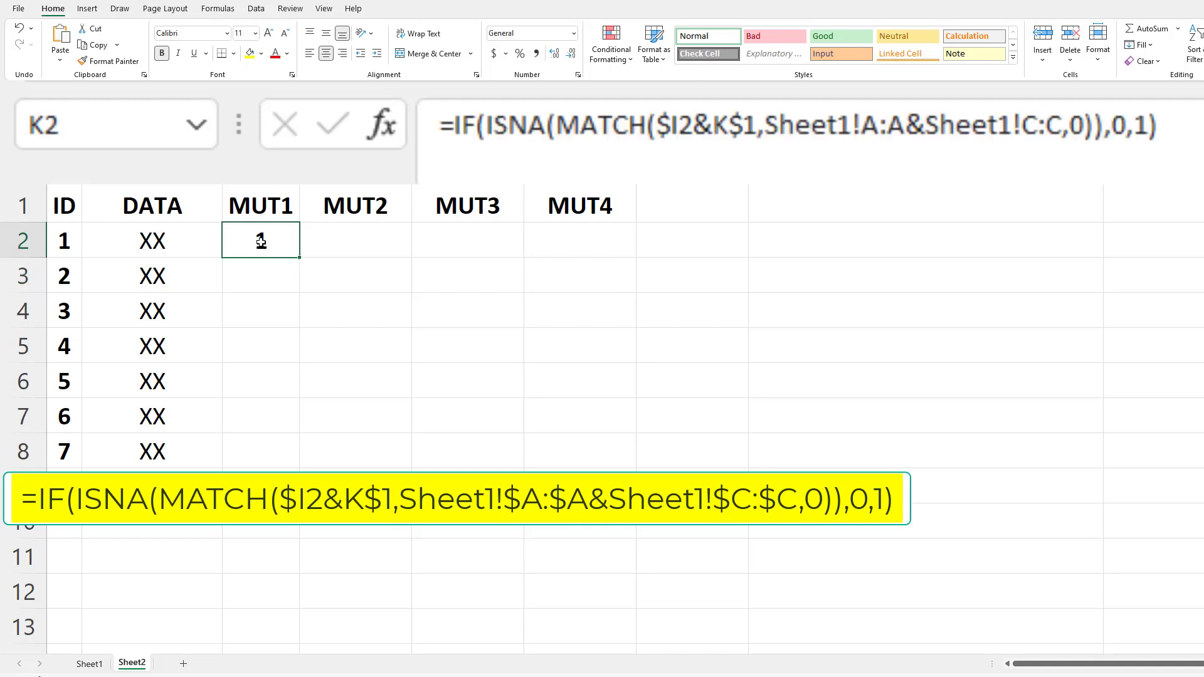
double_click(261, 240)
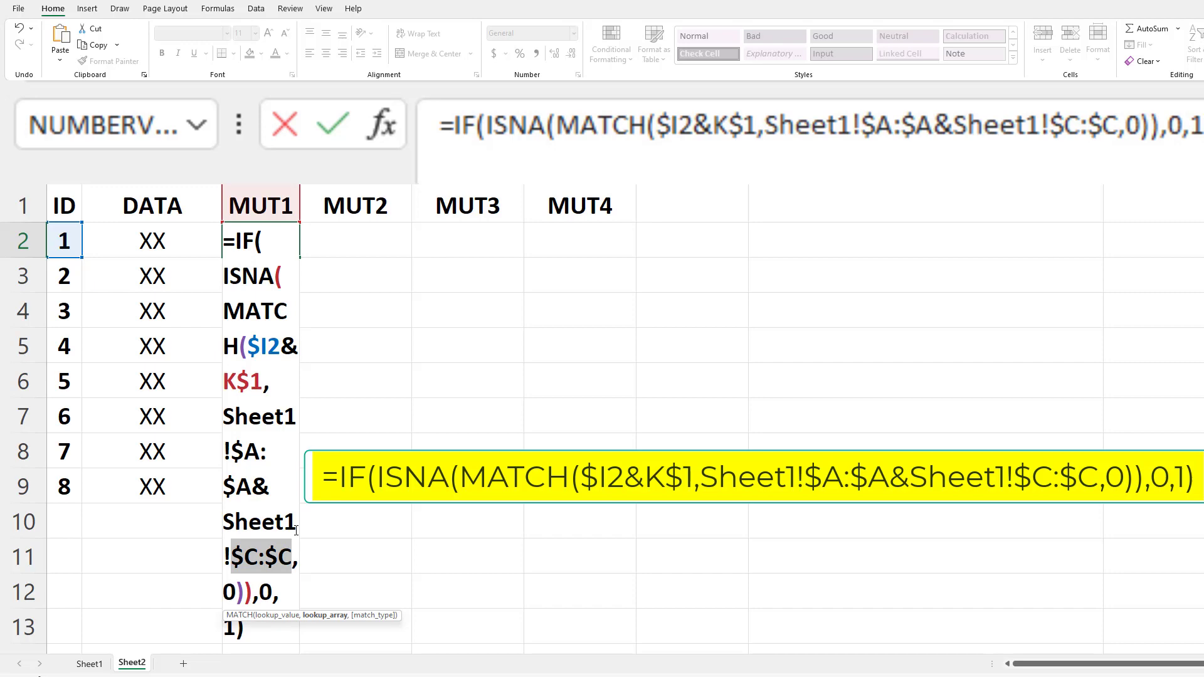
key(Enter)
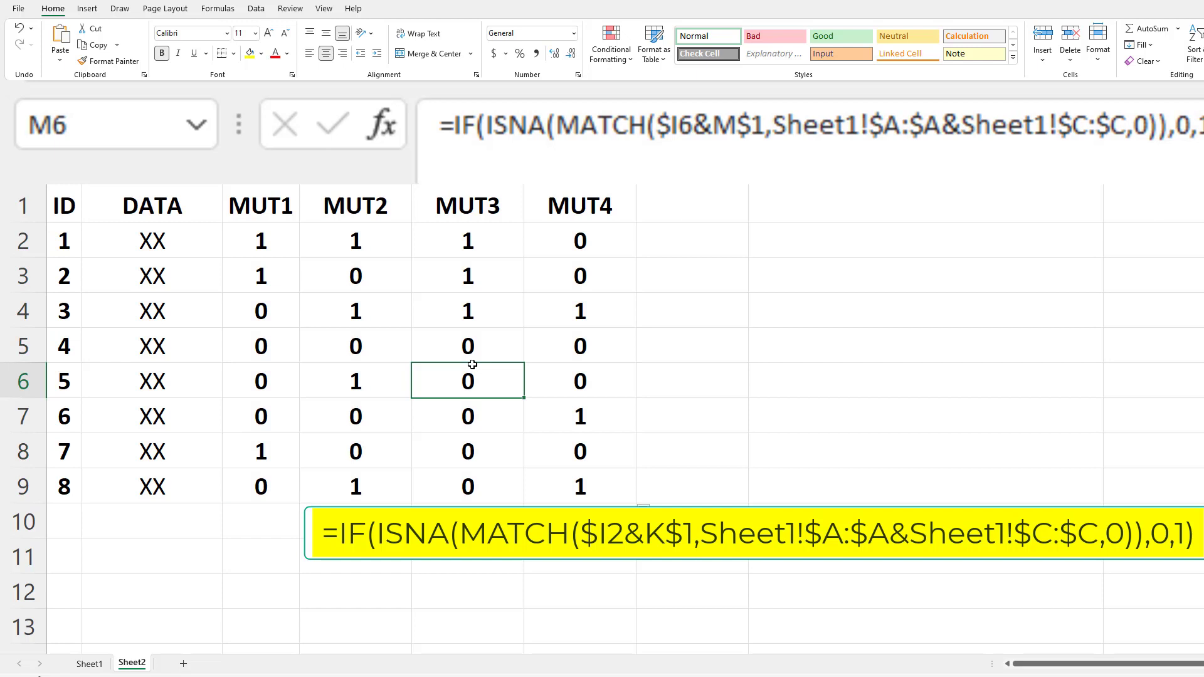
click(260, 241)
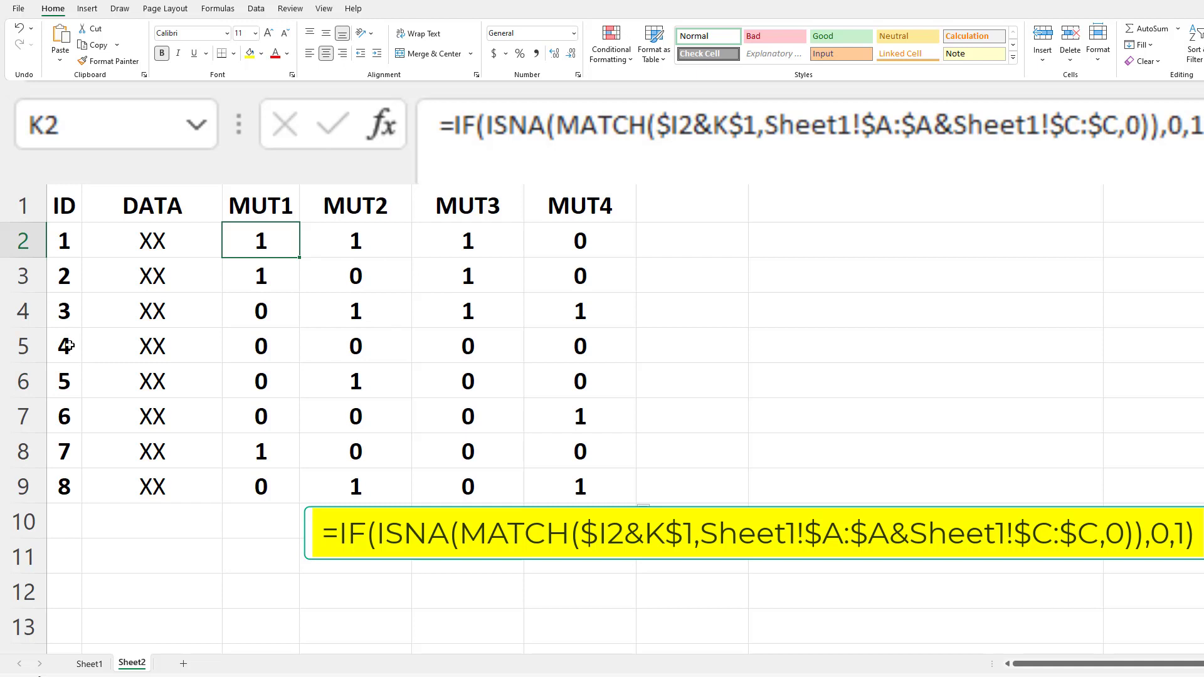
click(63, 346)
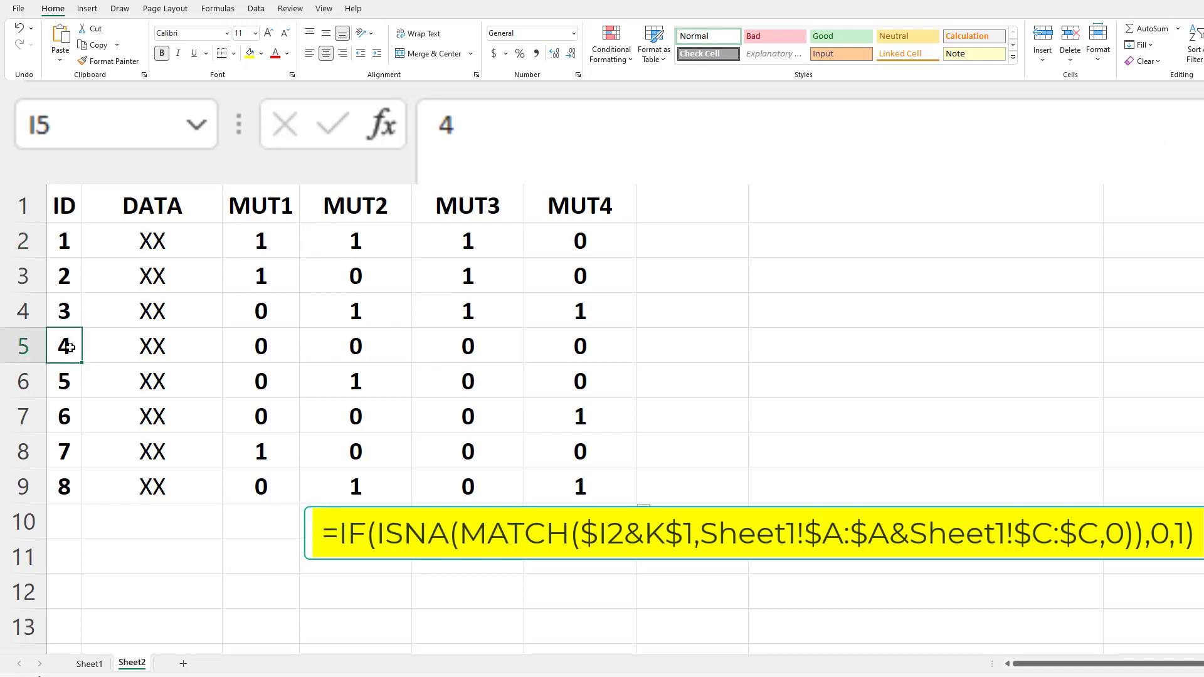
mouse_move(293, 343)
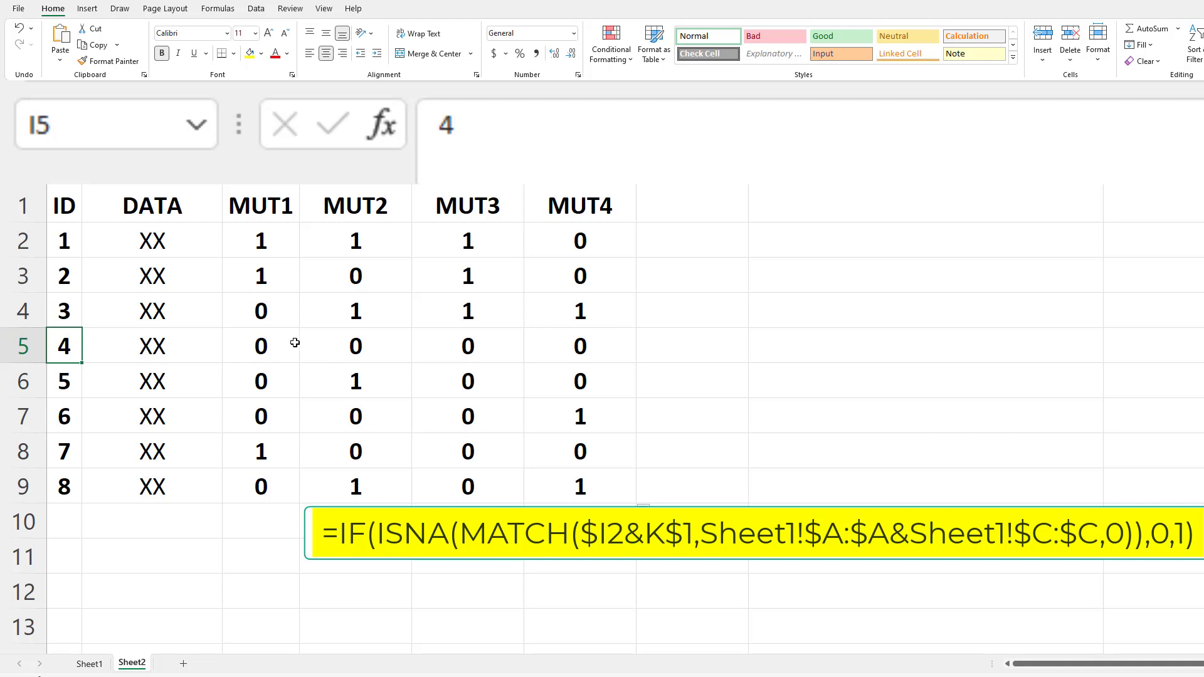
click(580, 346)
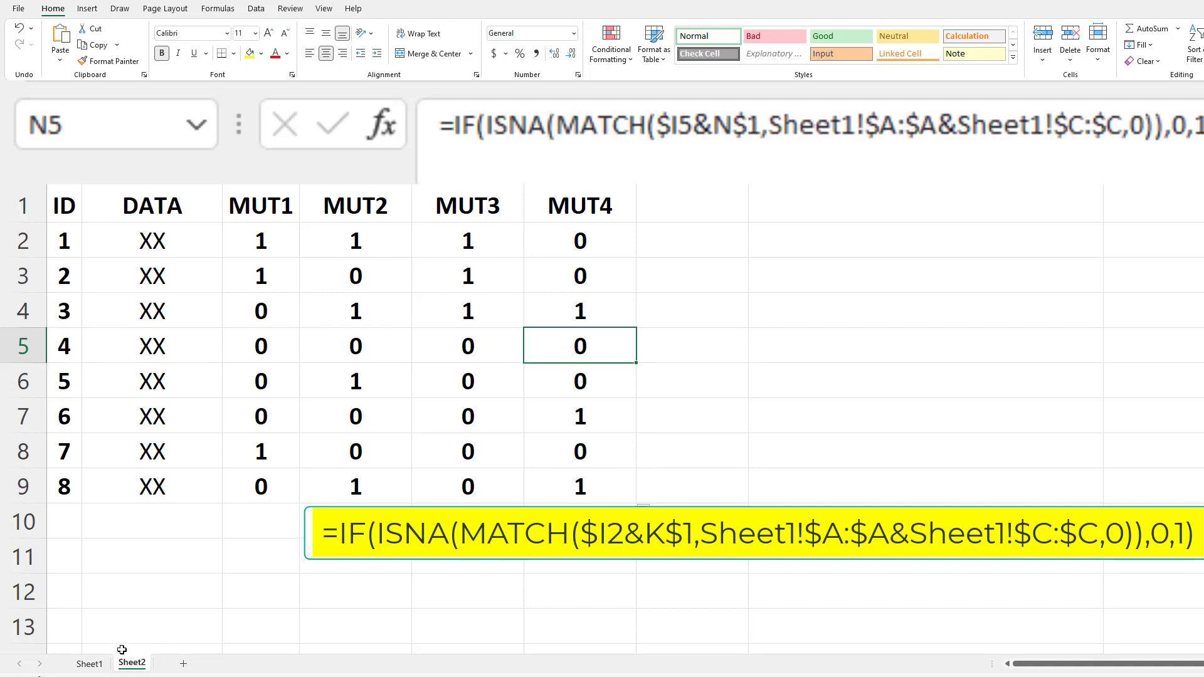
click(86, 664)
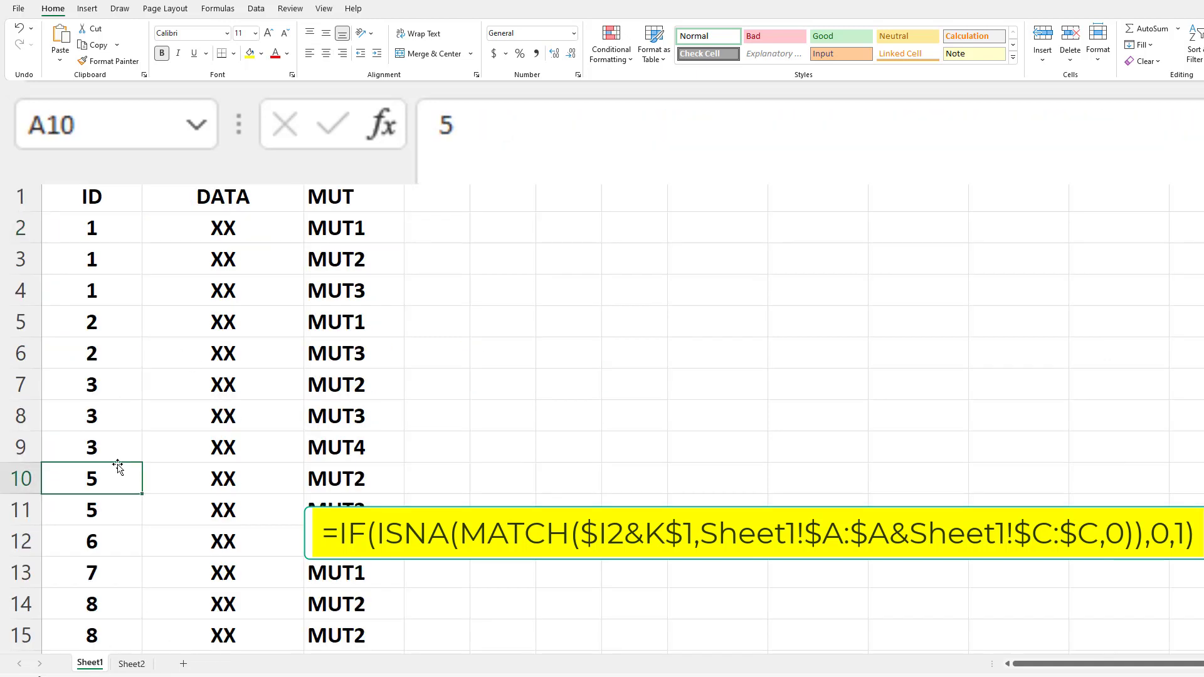
click(91, 353)
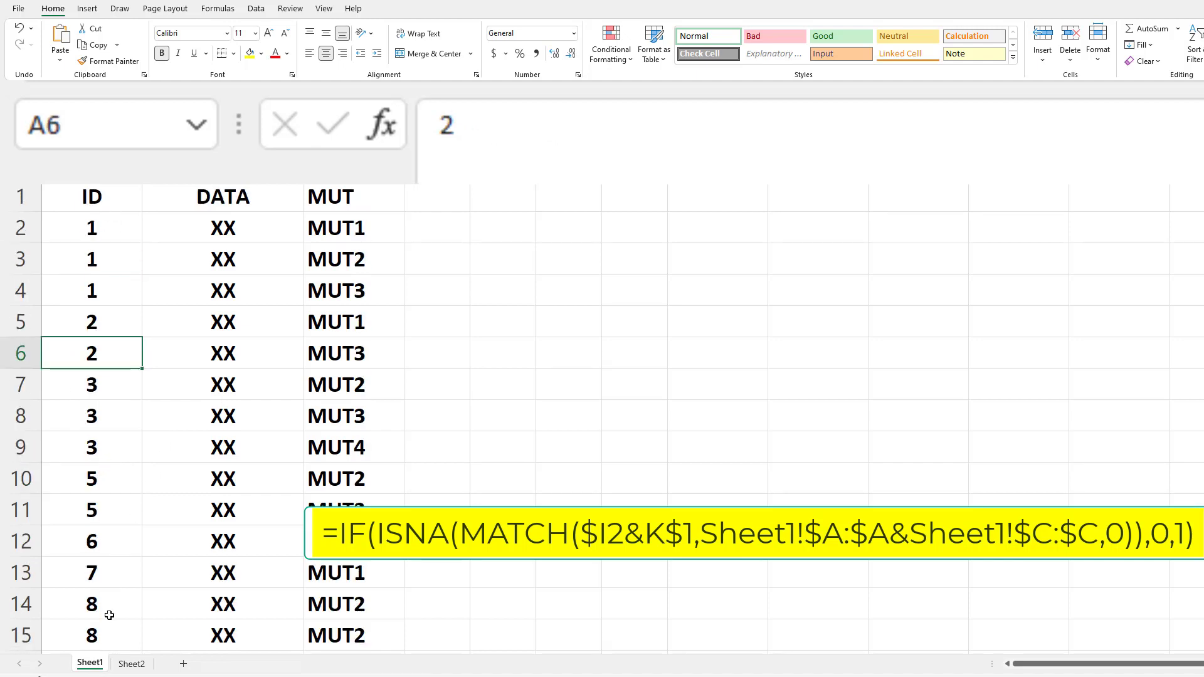
click(132, 664)
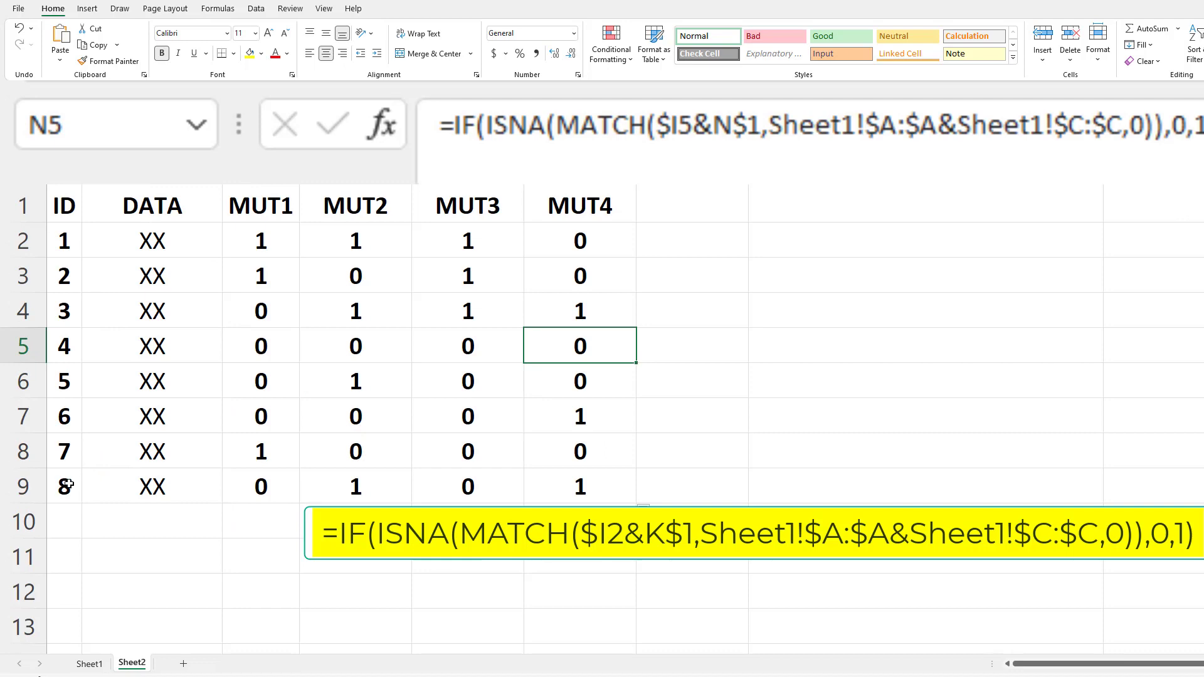
click(63, 486)
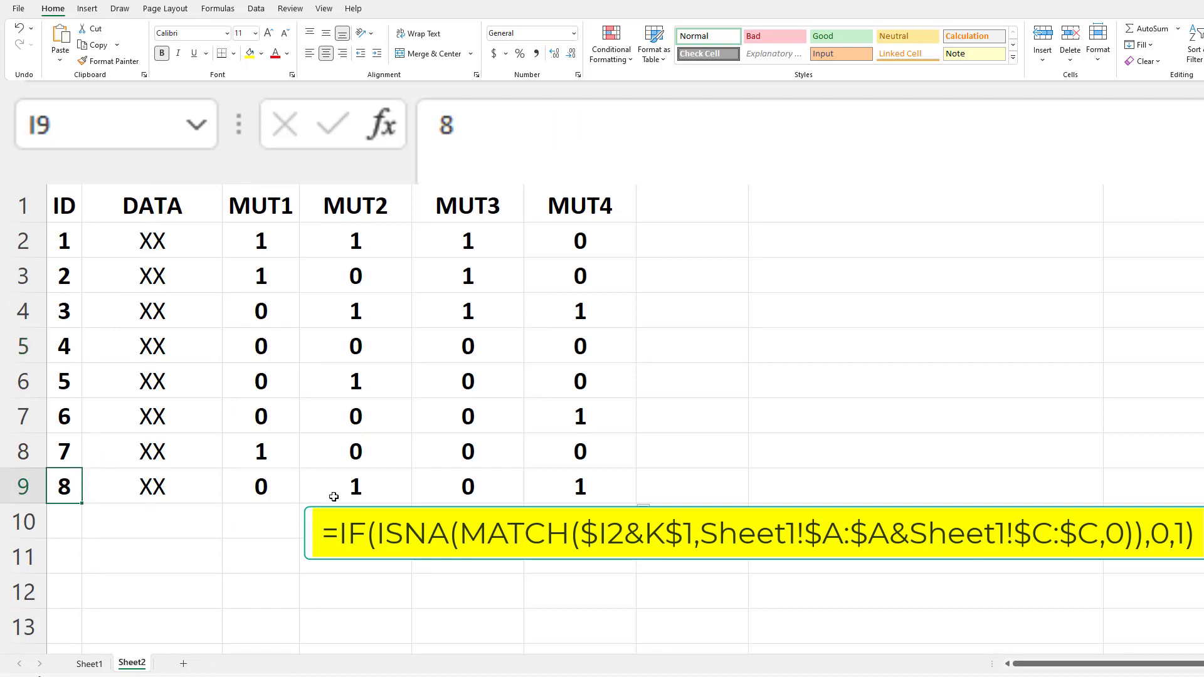
click(580, 486)
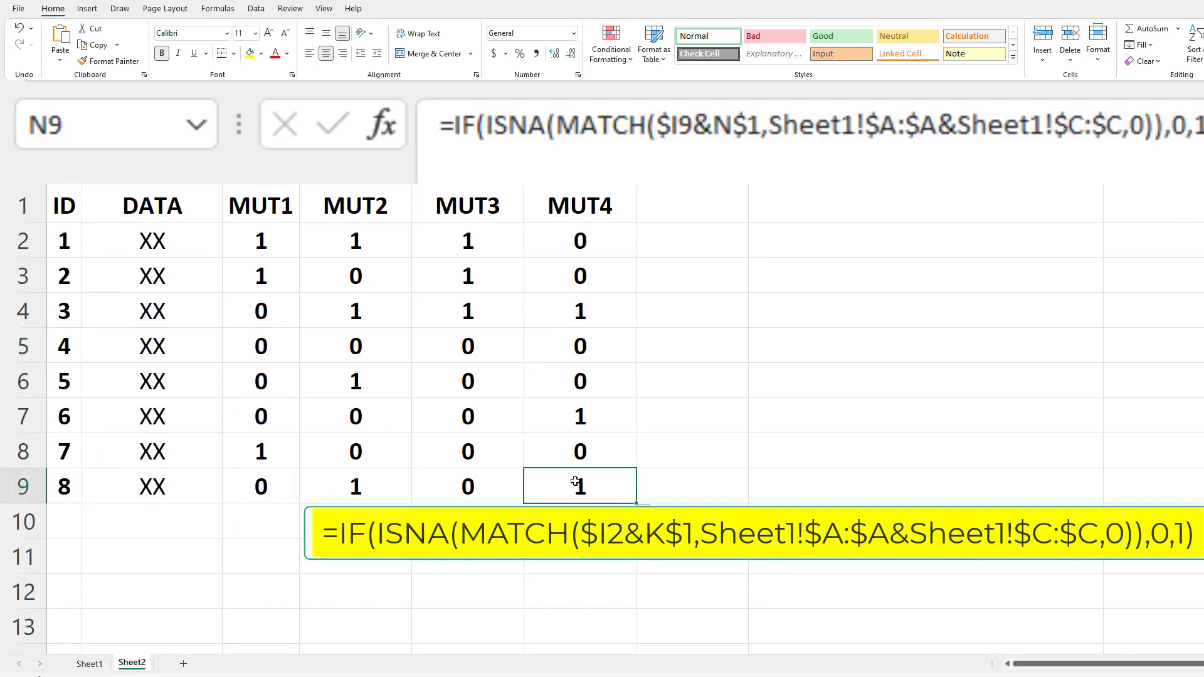
click(88, 663)
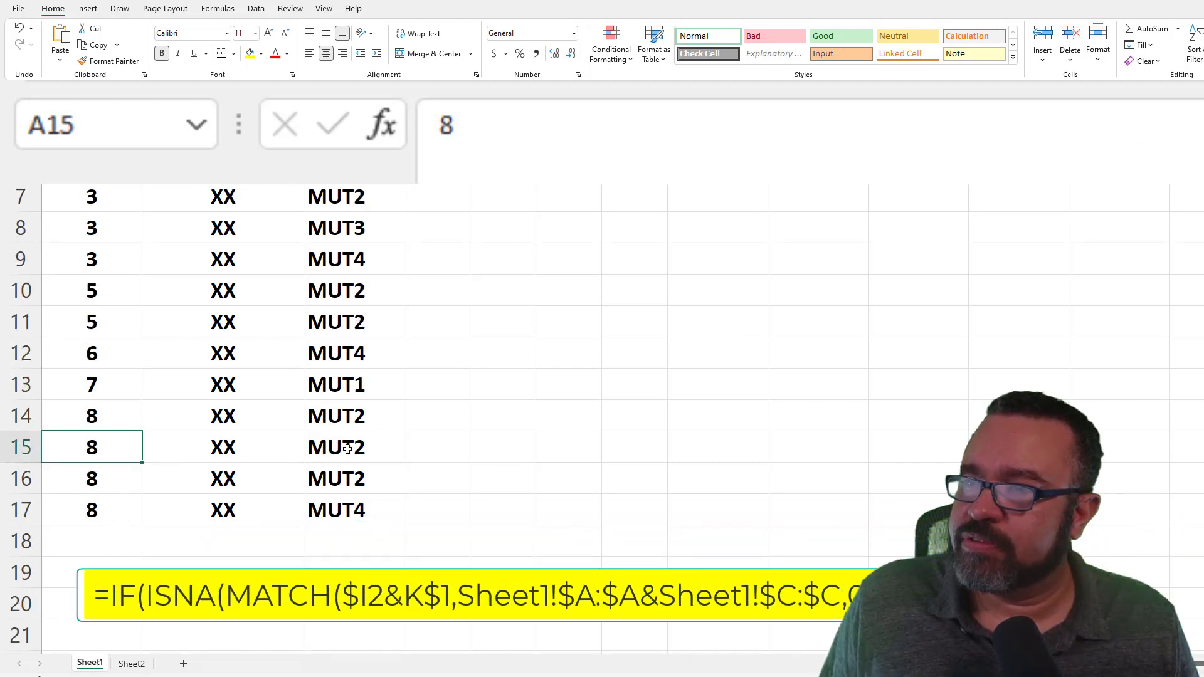
click(354, 510)
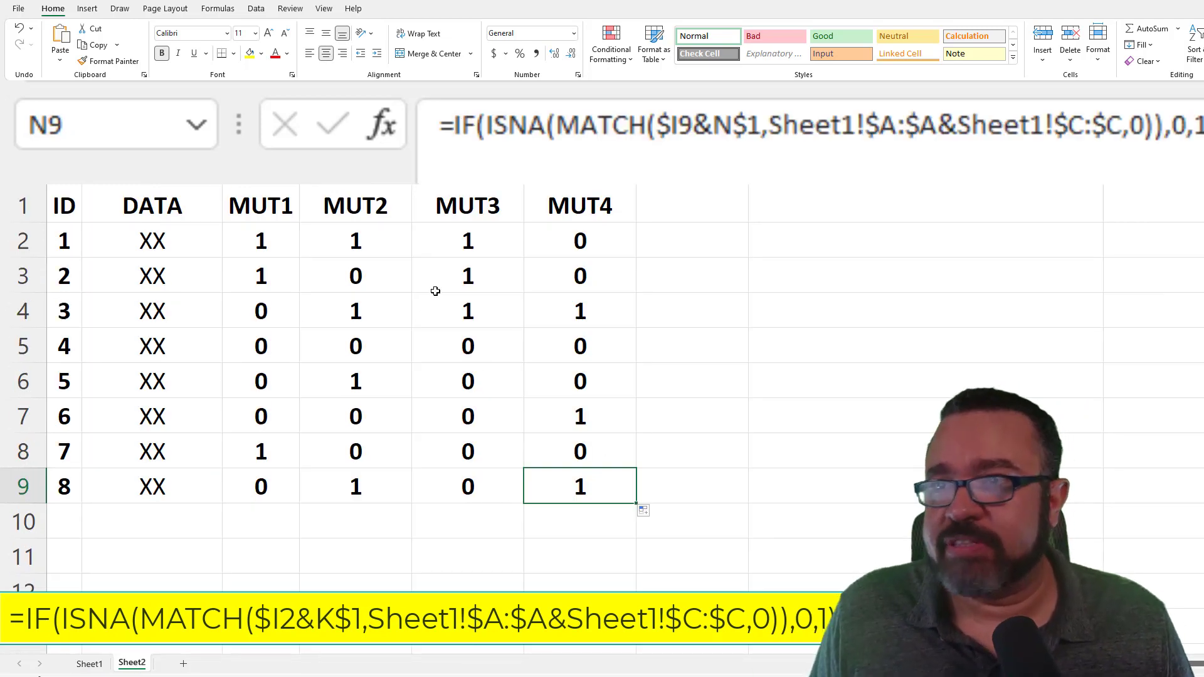
mouse_move(399, 294)
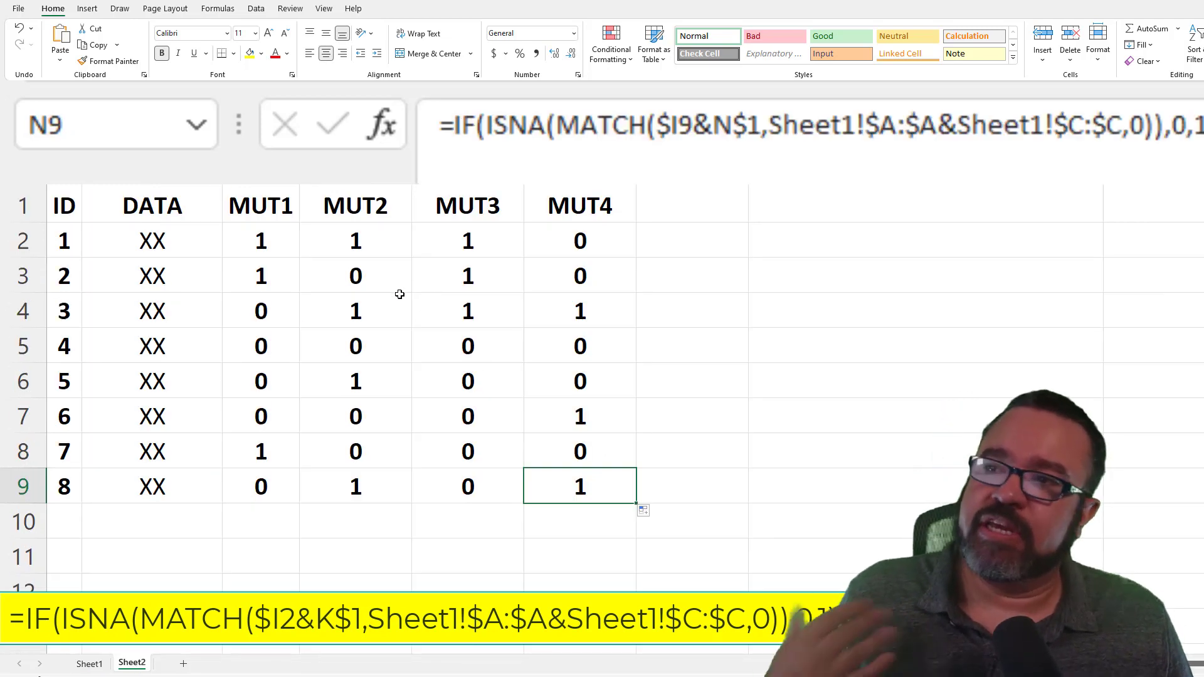